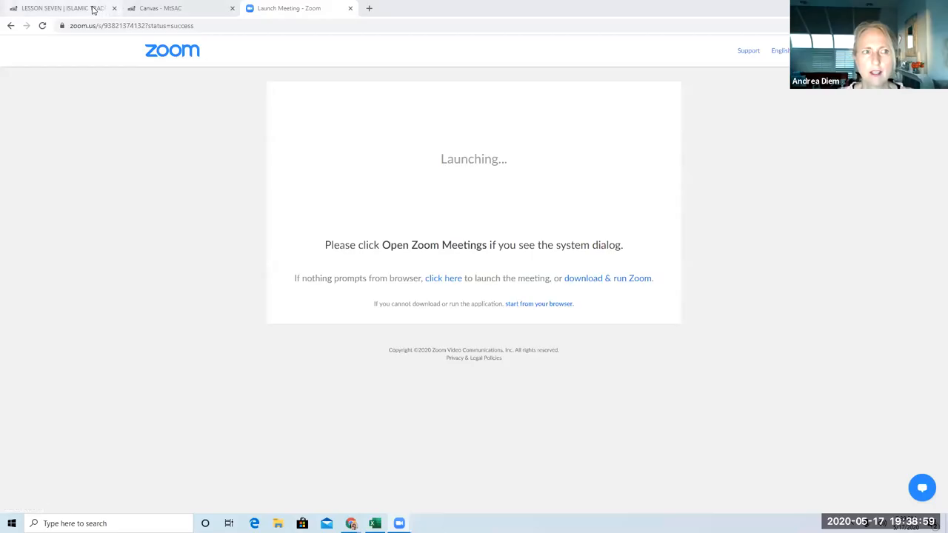
Step: Return to the Canvas Lesson Seven | Islamic Traditions page from the browser tabs
{"action": "left_click", "coordinate": [62, 8]}
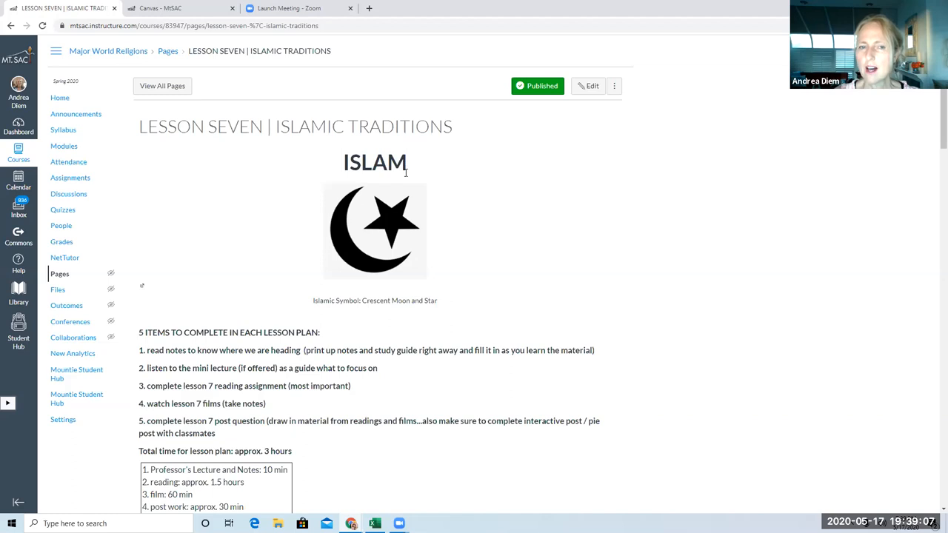
{"action": "mouse_move", "coordinate": [406, 176]}
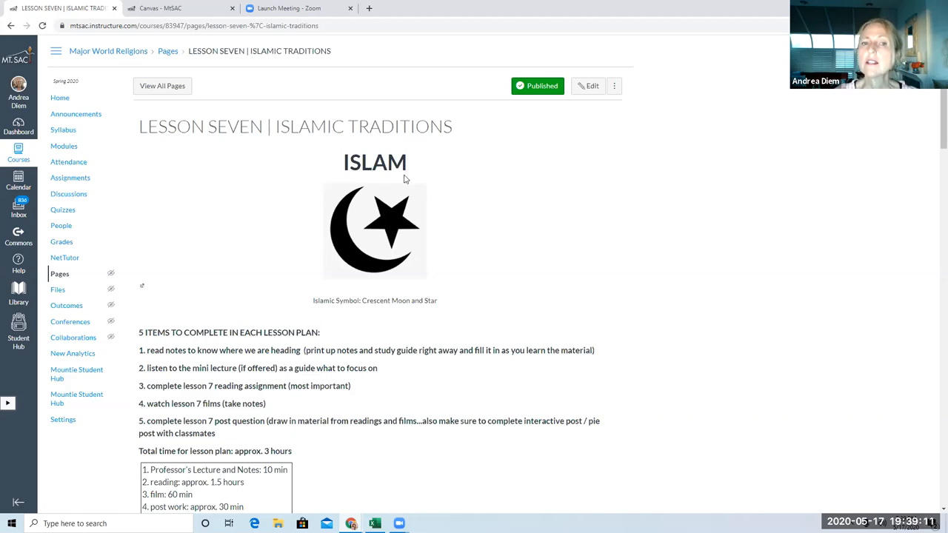
{"action": "mouse_move", "coordinate": [351, 169]}
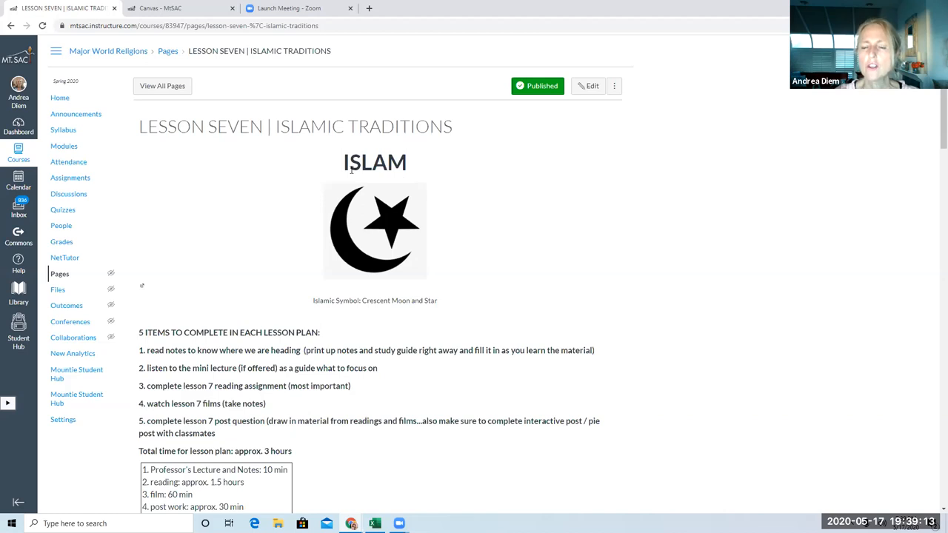
{"action": "mouse_move", "coordinate": [329, 172]}
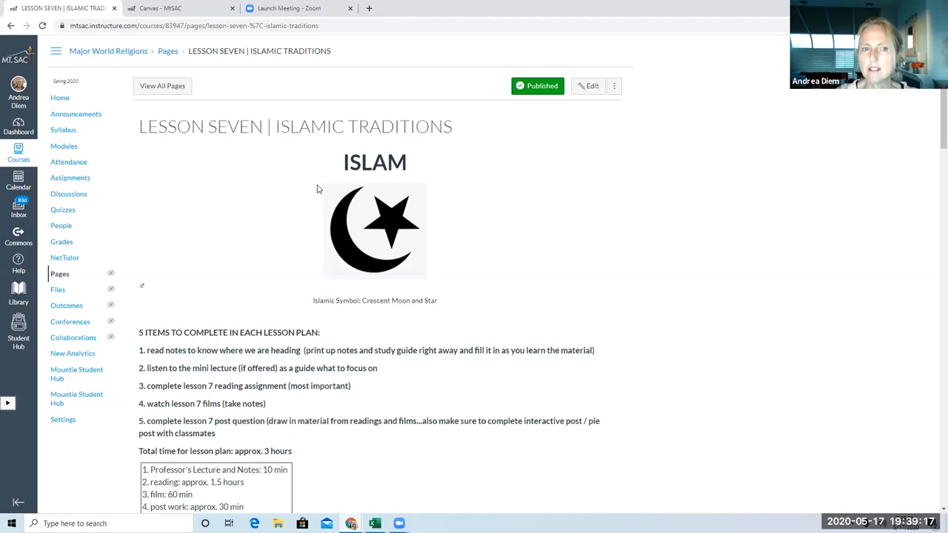
{"action": "mouse_move", "coordinate": [418, 212]}
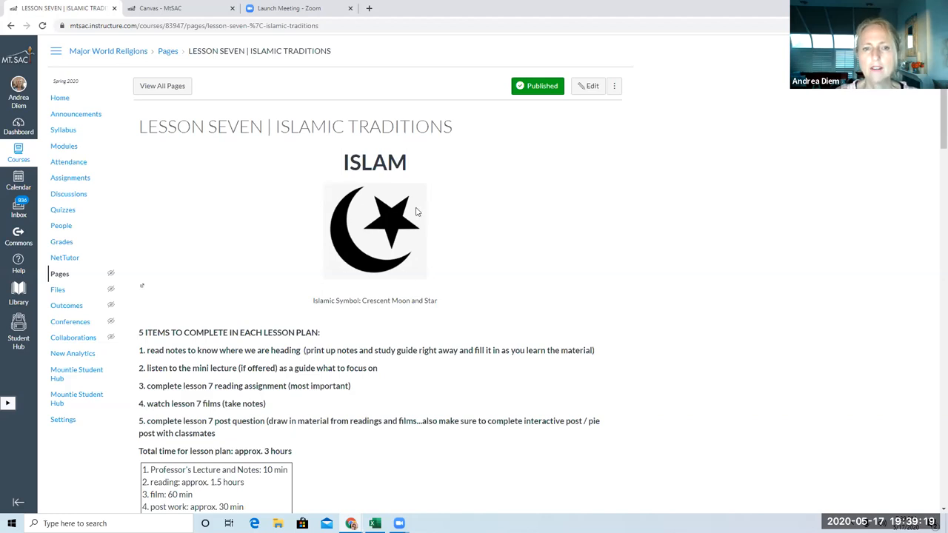
{"action": "mouse_move", "coordinate": [356, 278]}
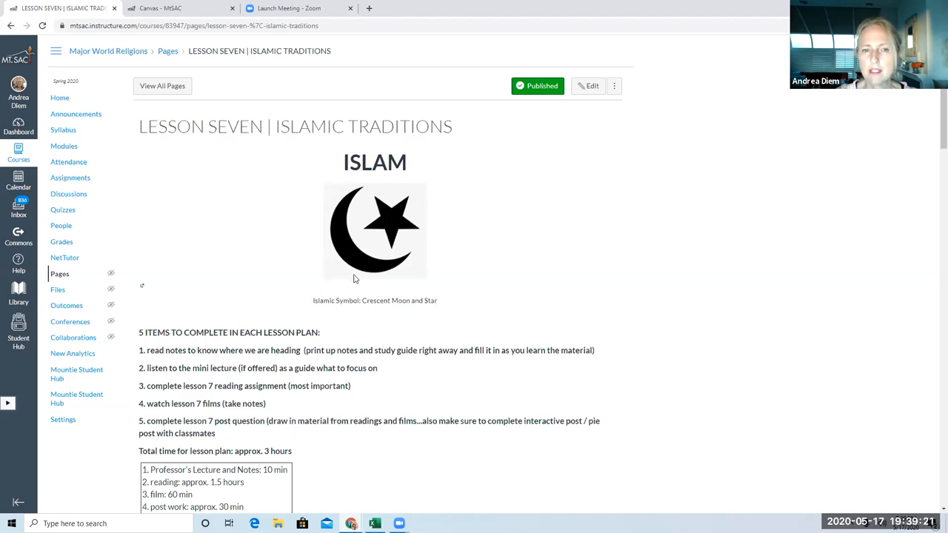
{"action": "mouse_move", "coordinate": [370, 219]}
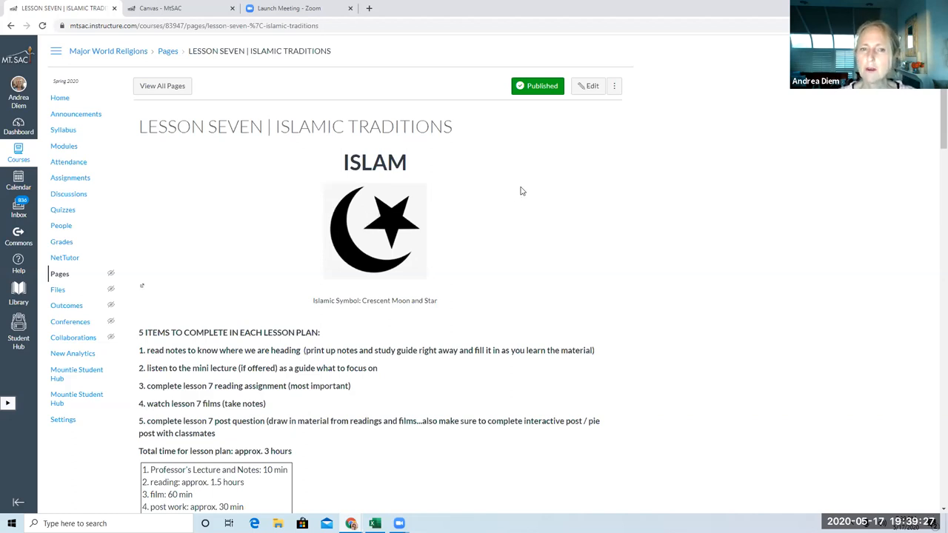
{"action": "mouse_move", "coordinate": [539, 187]}
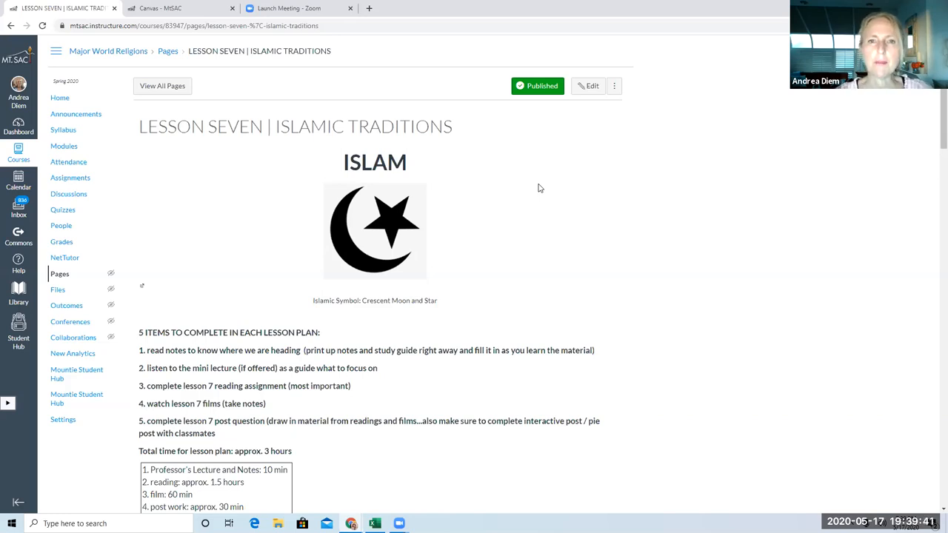
{"action": "mouse_move", "coordinate": [363, 259]}
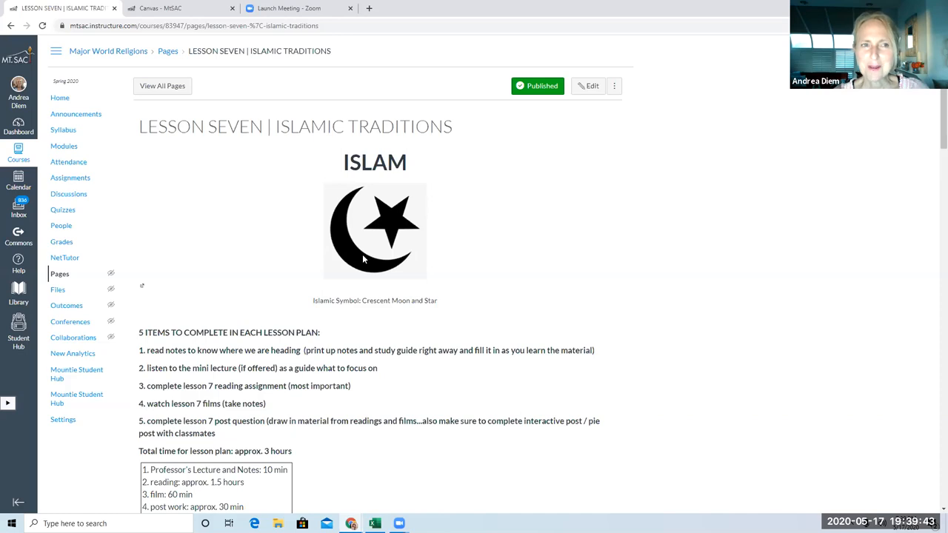
{"action": "mouse_move", "coordinate": [363, 243]}
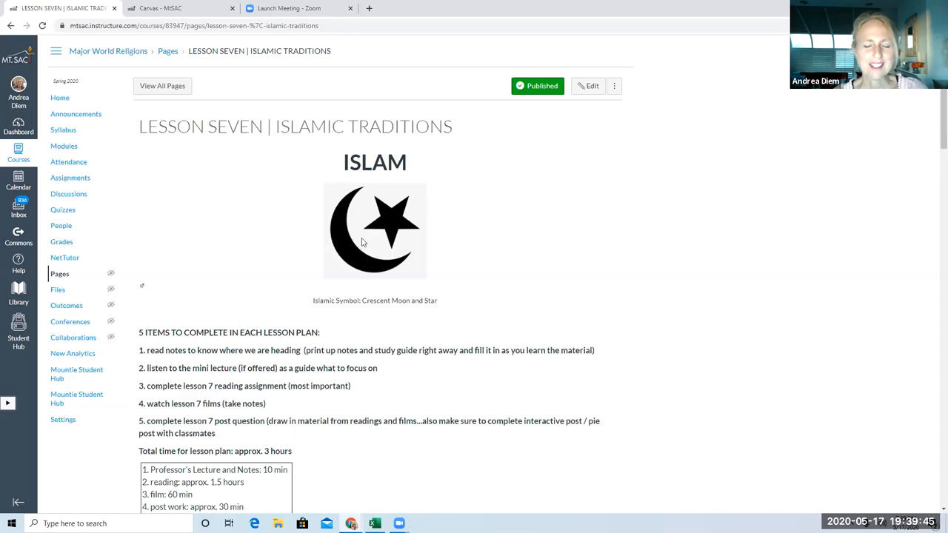
Step: Scroll down past the lesson plan to the 1. Notes on Reading section with Background and Prophet lists
{"action": "scroll", "scroll_direction": "down", "scroll_amount": 3}
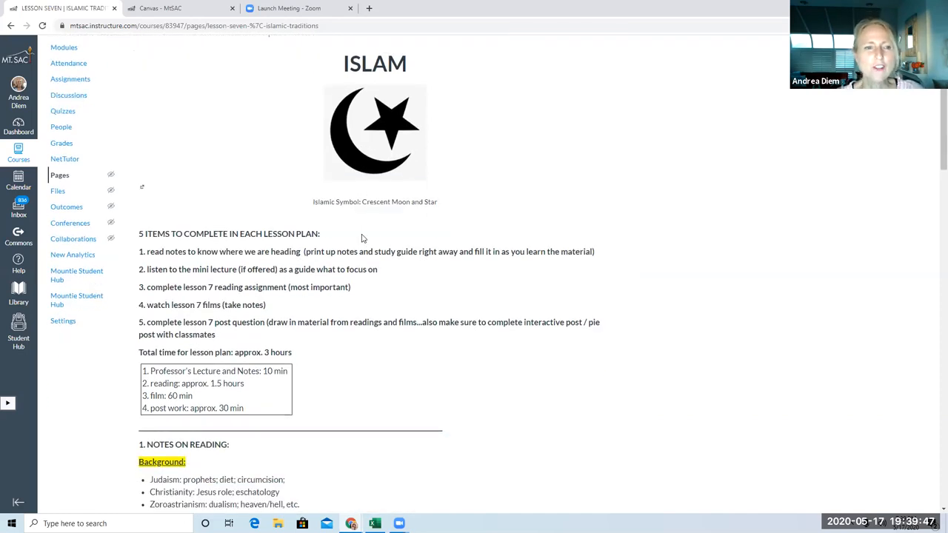
{"action": "scroll", "scroll_direction": "down", "scroll_amount": 3}
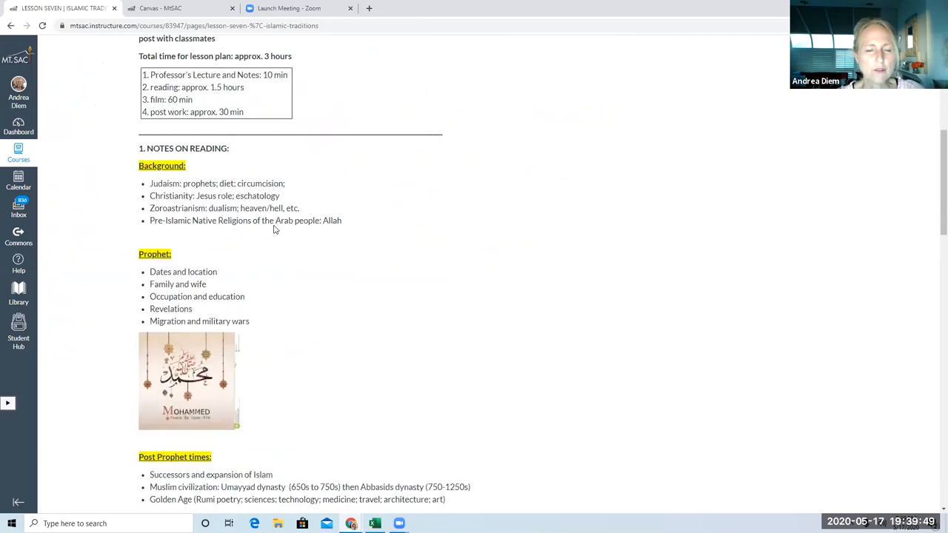
{"action": "mouse_move", "coordinate": [343, 240]}
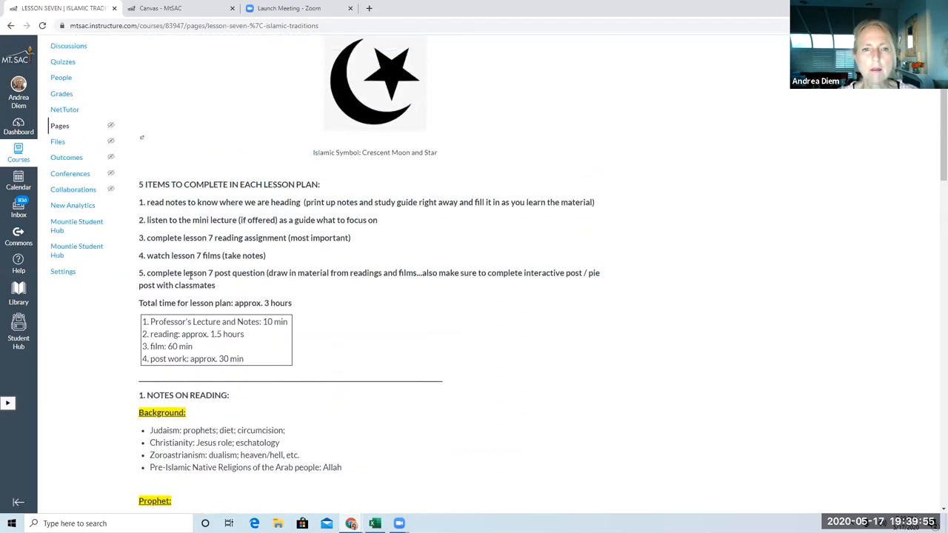
{"action": "scroll", "scroll_direction": "down", "scroll_amount": 3}
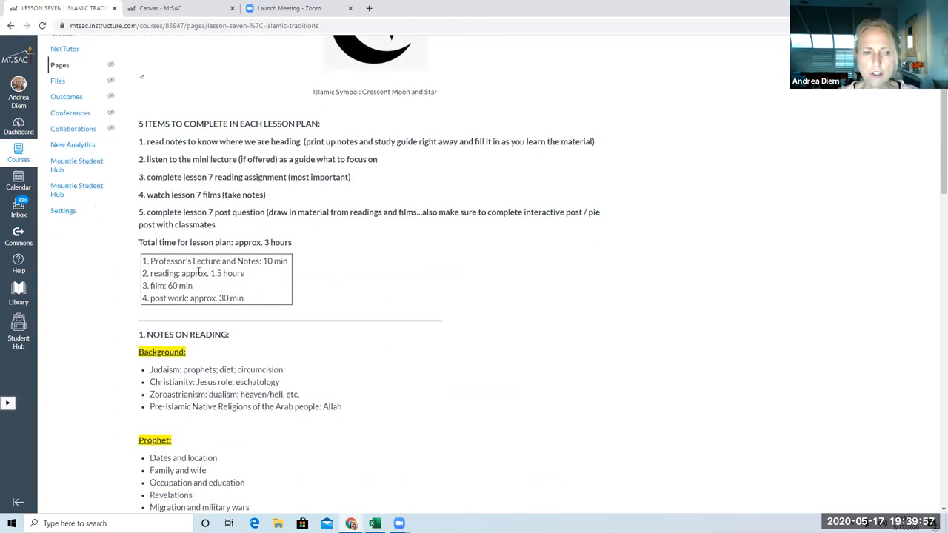
{"action": "scroll", "scroll_direction": "down", "scroll_amount": 3}
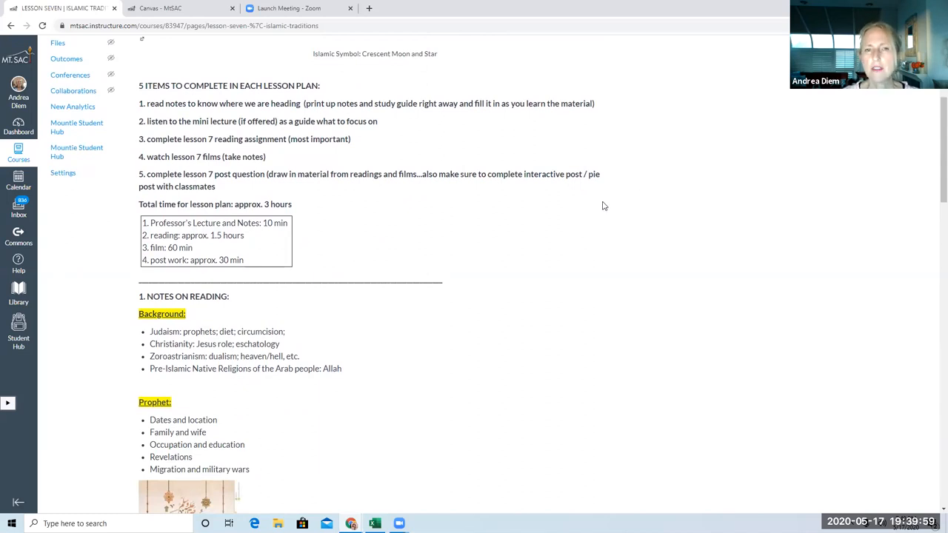
{"action": "mouse_move", "coordinate": [646, 193]}
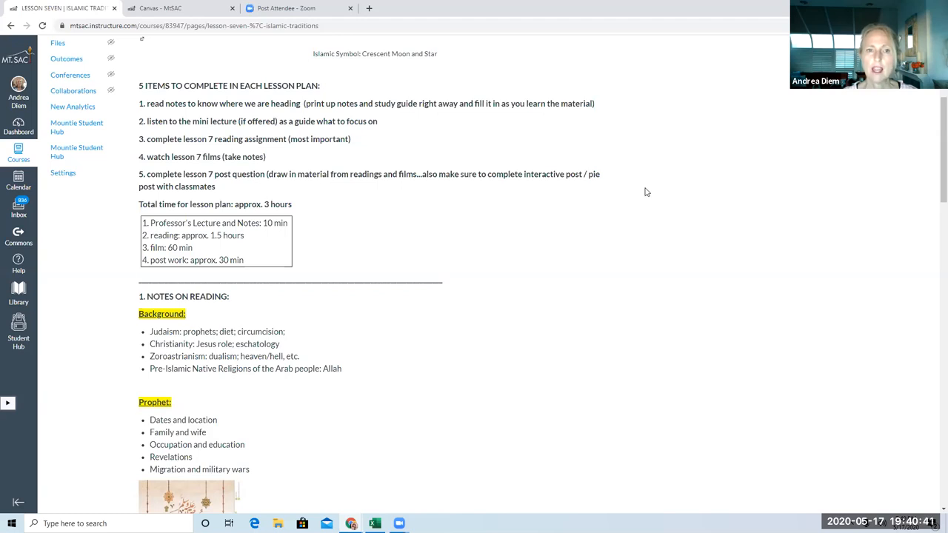
{"action": "mouse_move", "coordinate": [664, 186]}
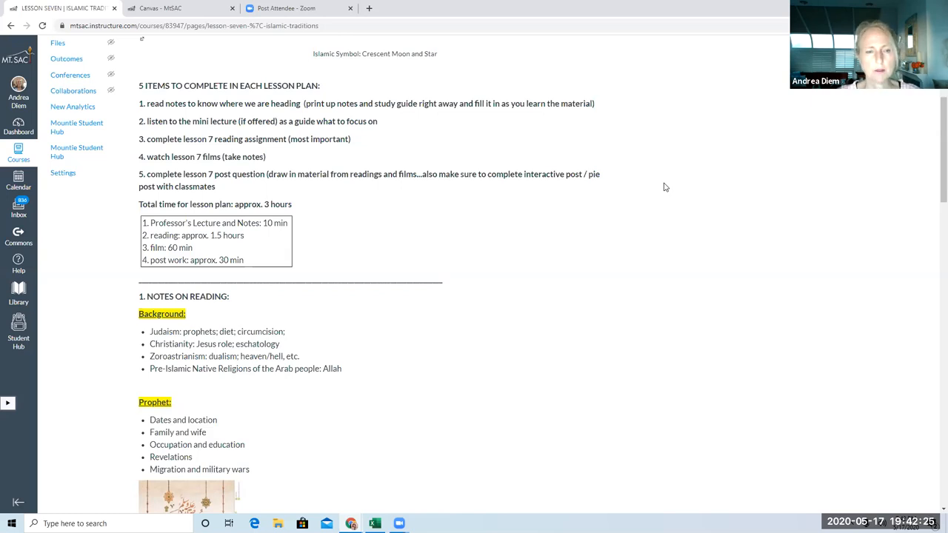
{"action": "mouse_move", "coordinate": [367, 376]}
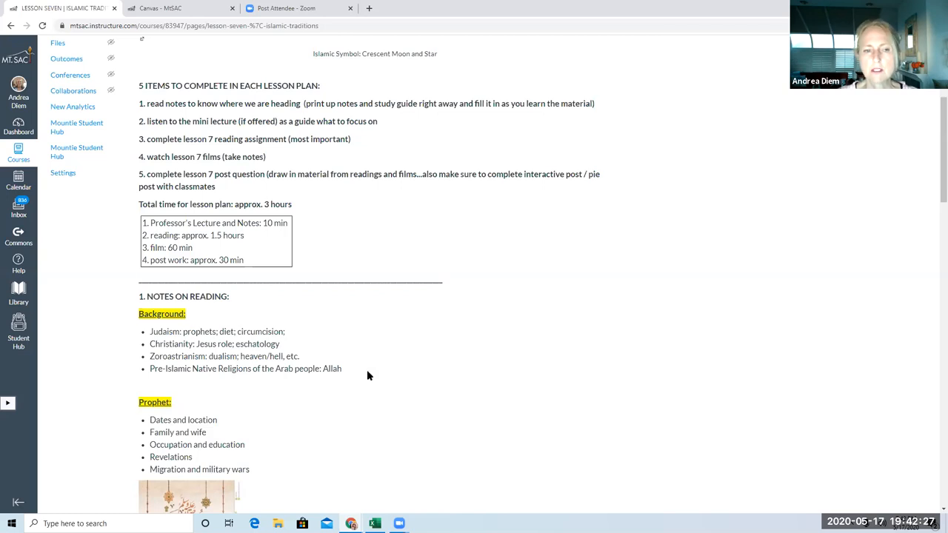
{"action": "mouse_move", "coordinate": [417, 269]}
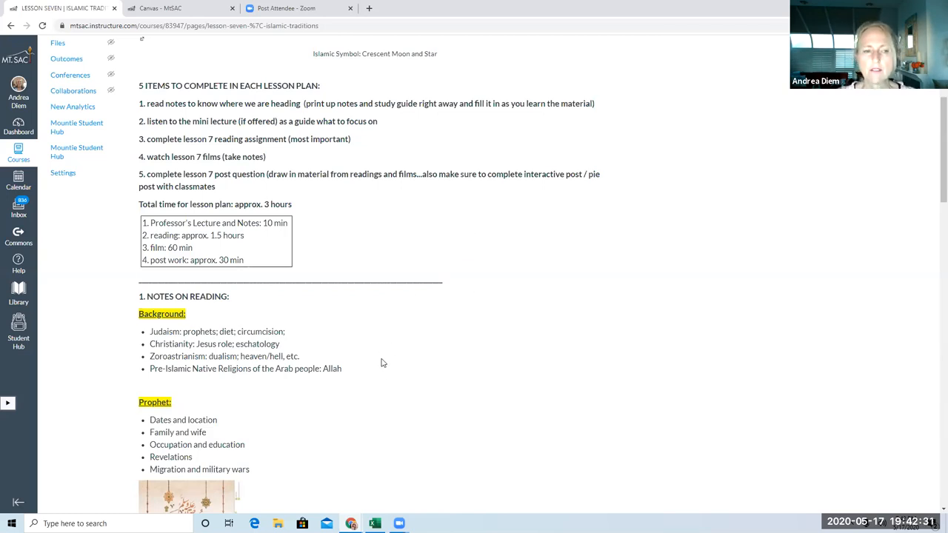
{"action": "scroll", "scroll_direction": "down", "scroll_amount": 3}
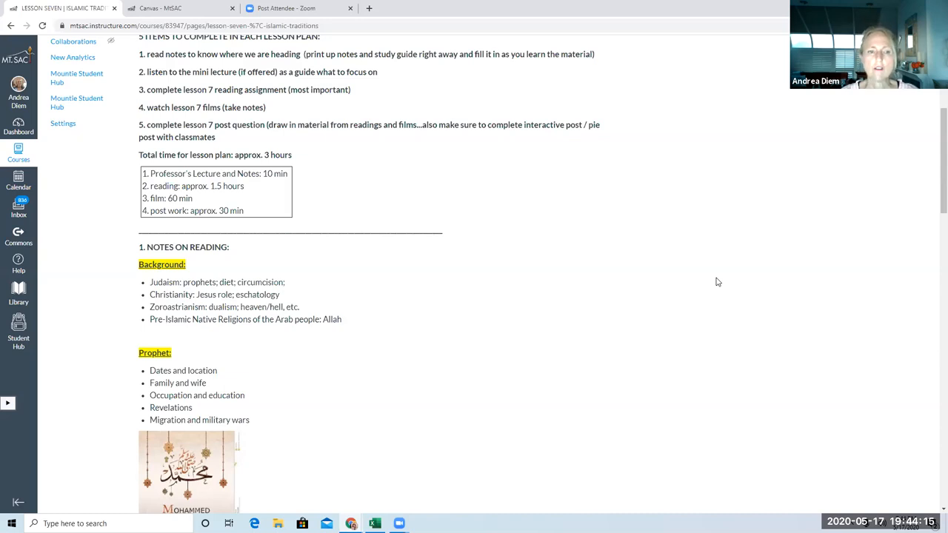
{"action": "mouse_move", "coordinate": [696, 289]}
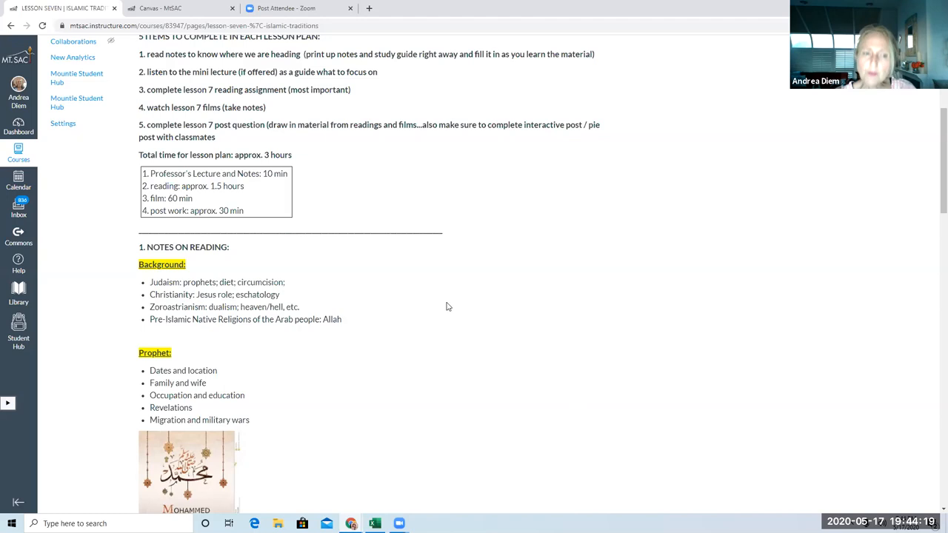
{"action": "mouse_move", "coordinate": [392, 335]}
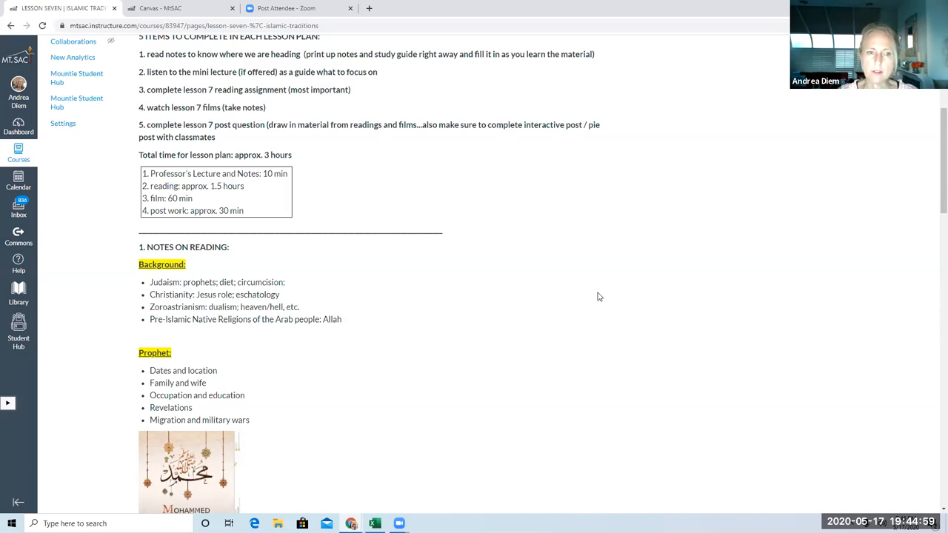
{"action": "mouse_move", "coordinate": [131, 344]}
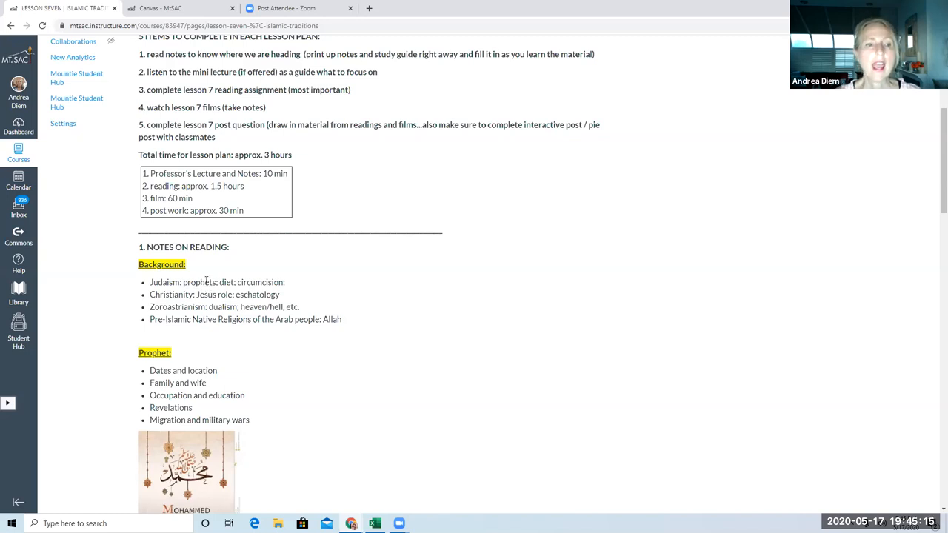
{"action": "mouse_move", "coordinate": [134, 314]}
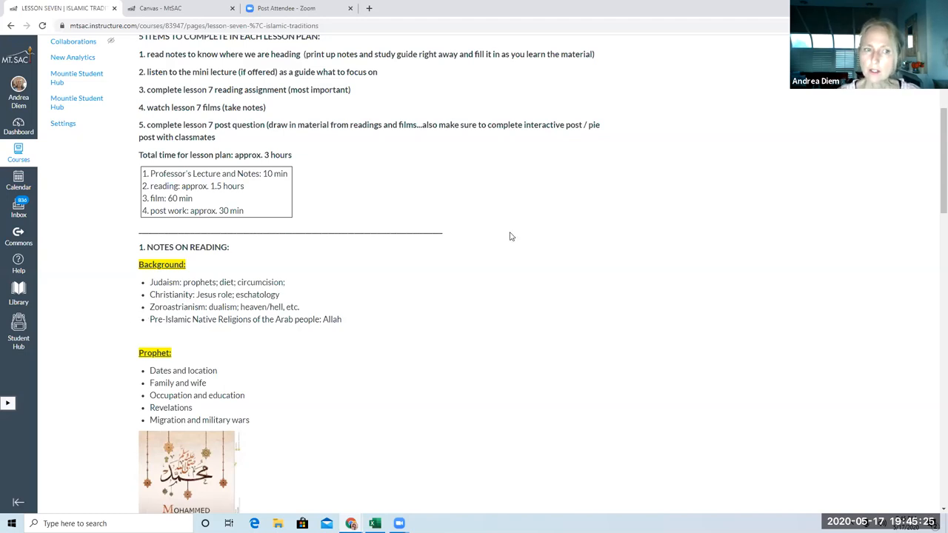
{"action": "mouse_move", "coordinate": [517, 234]}
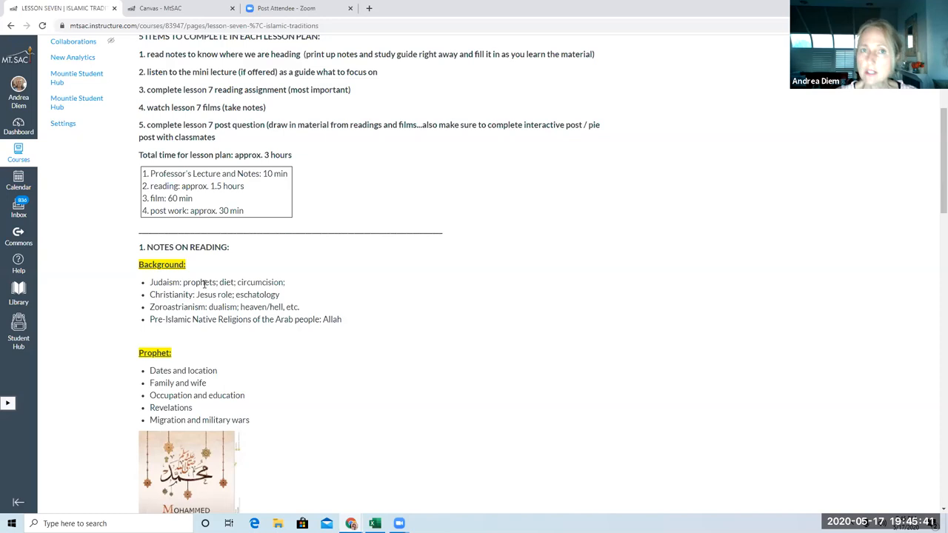
{"action": "mouse_move", "coordinate": [199, 288]}
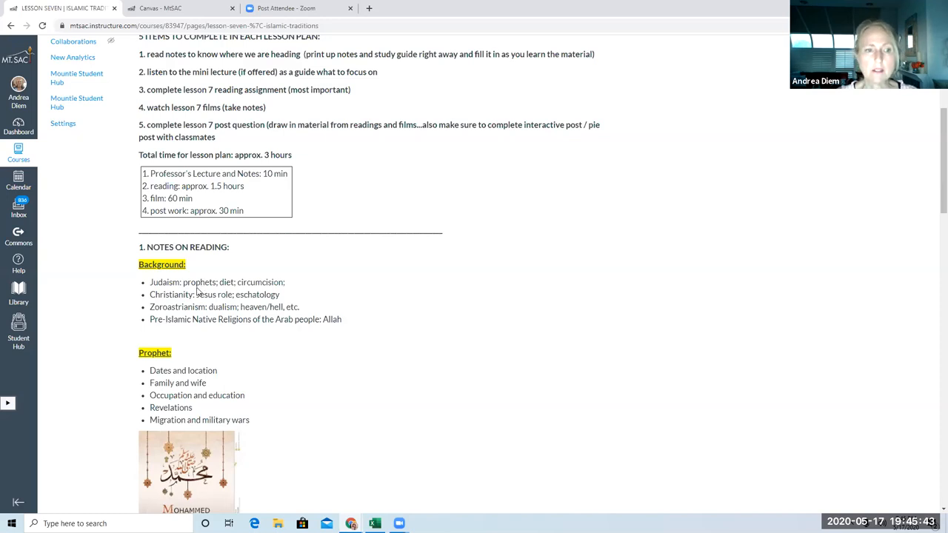
{"action": "mouse_move", "coordinate": [168, 292]}
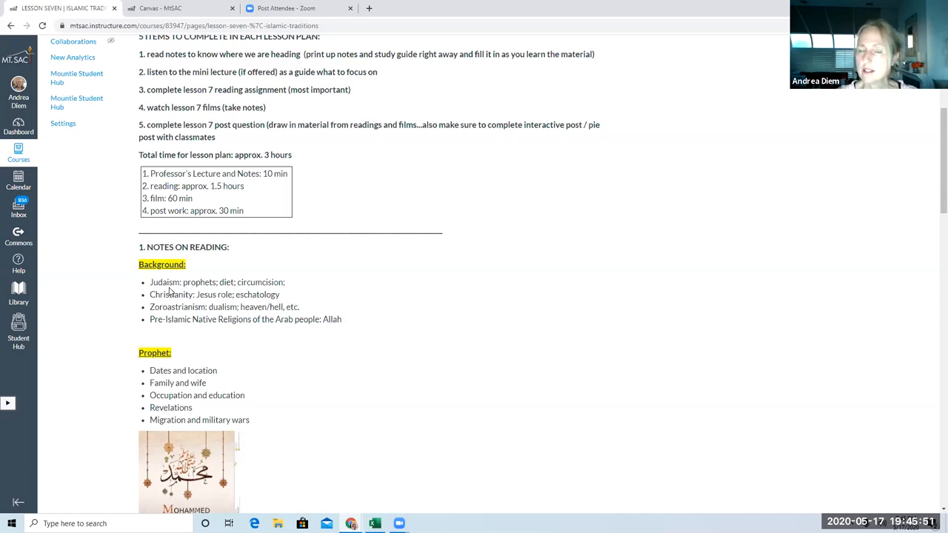
{"action": "mouse_move", "coordinate": [643, 168]}
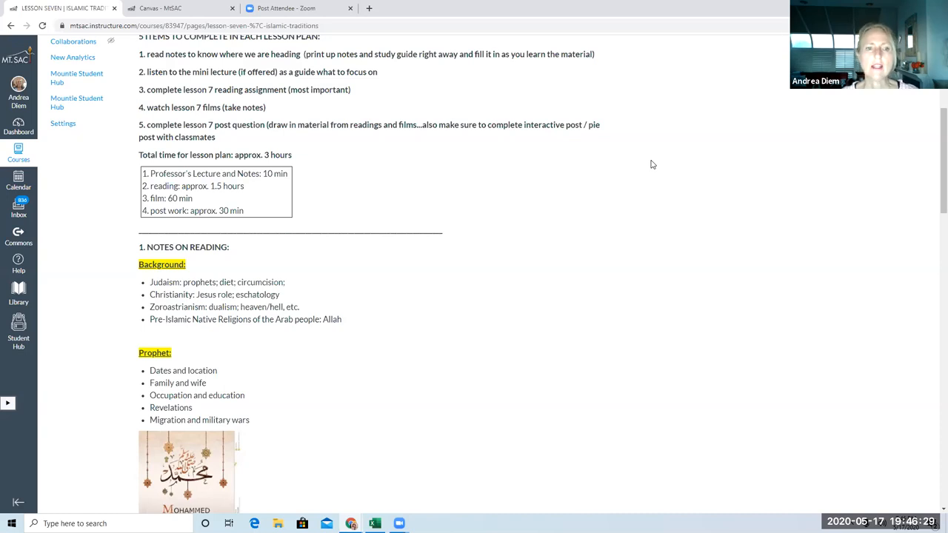
{"action": "mouse_move", "coordinate": [649, 165]}
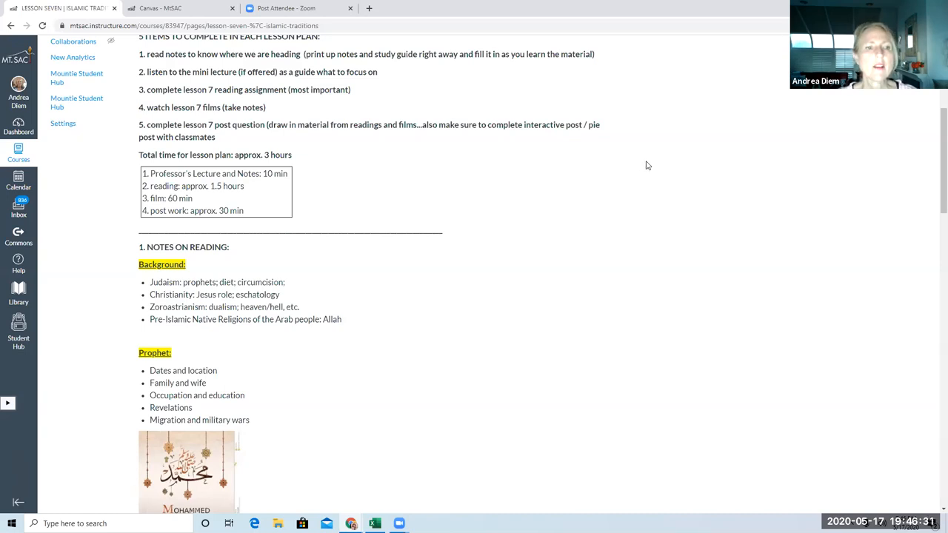
{"action": "mouse_move", "coordinate": [169, 287]}
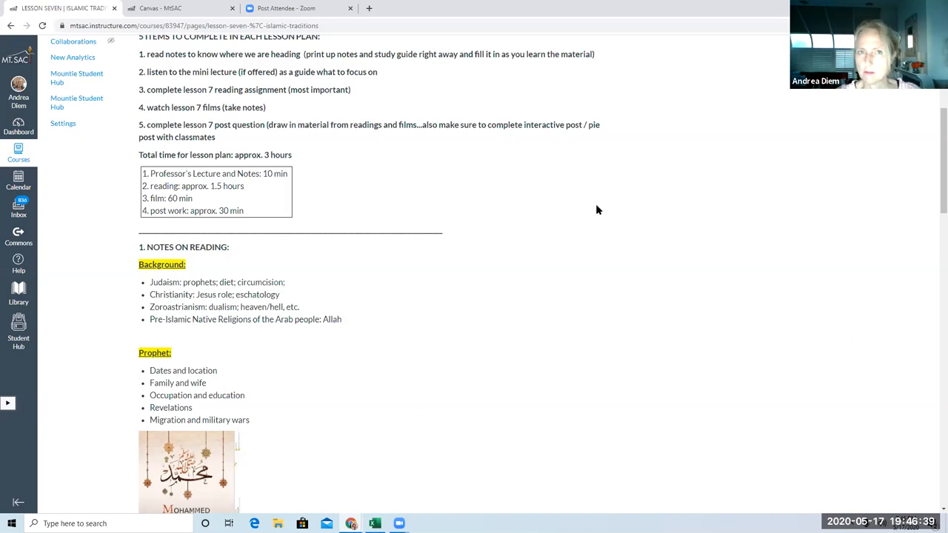
{"action": "mouse_move", "coordinate": [669, 183]}
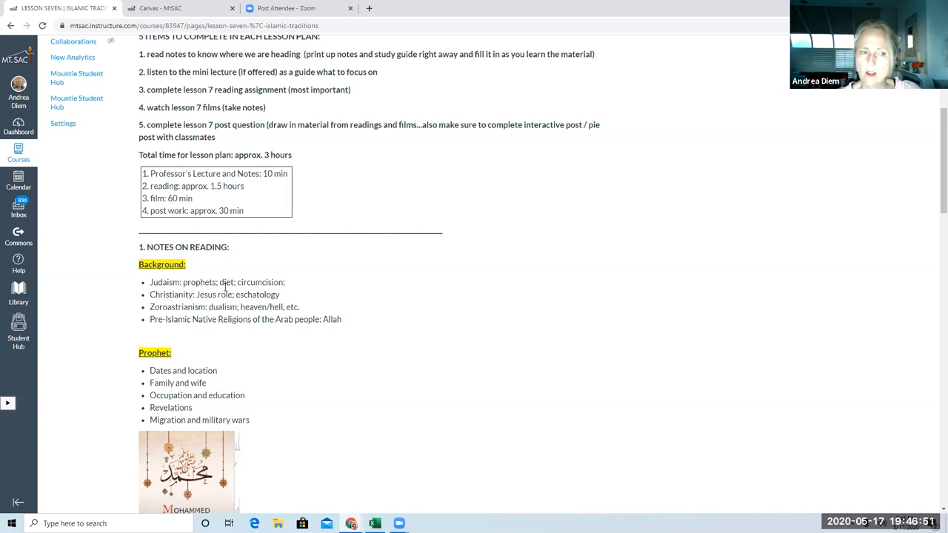
{"action": "mouse_move", "coordinate": [232, 291]}
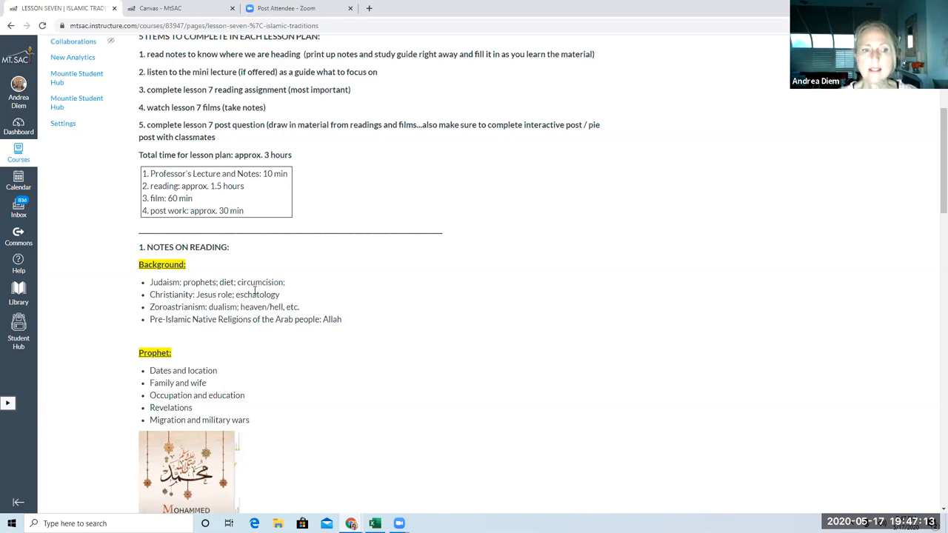
{"action": "mouse_move", "coordinate": [436, 240]}
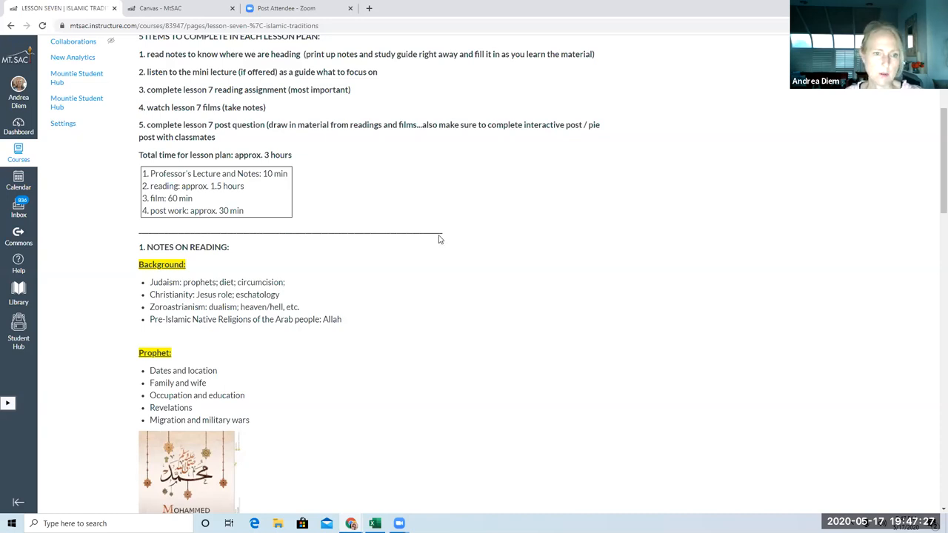
{"action": "mouse_move", "coordinate": [406, 240]}
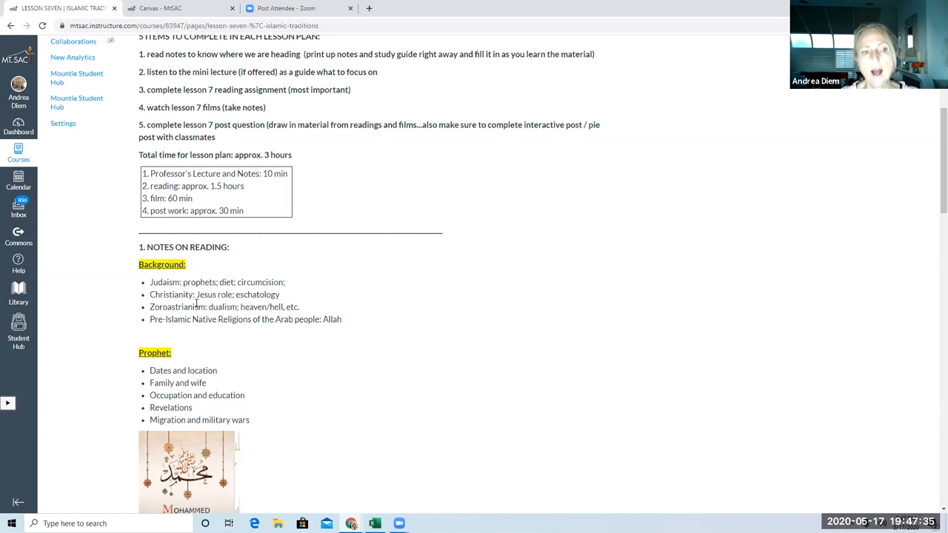
{"action": "mouse_move", "coordinate": [364, 250]}
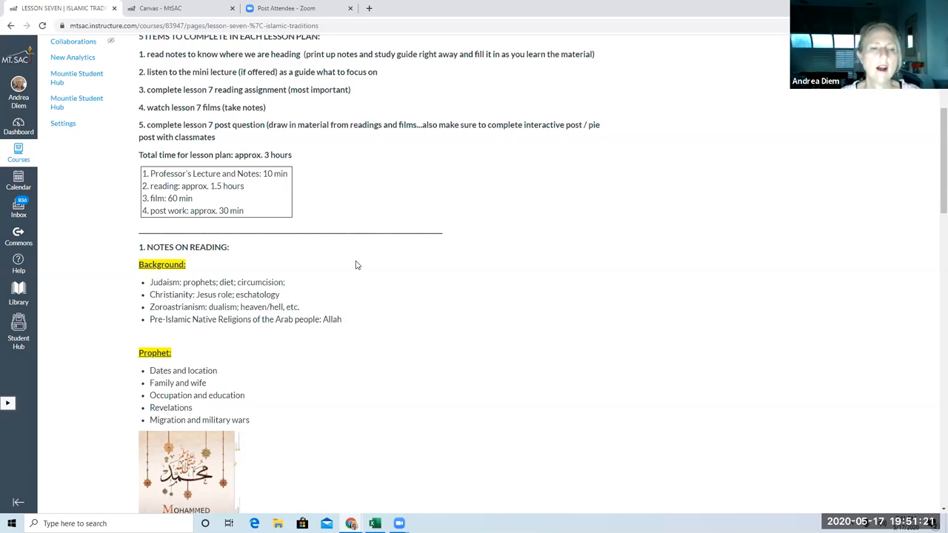
{"action": "mouse_move", "coordinate": [261, 326]}
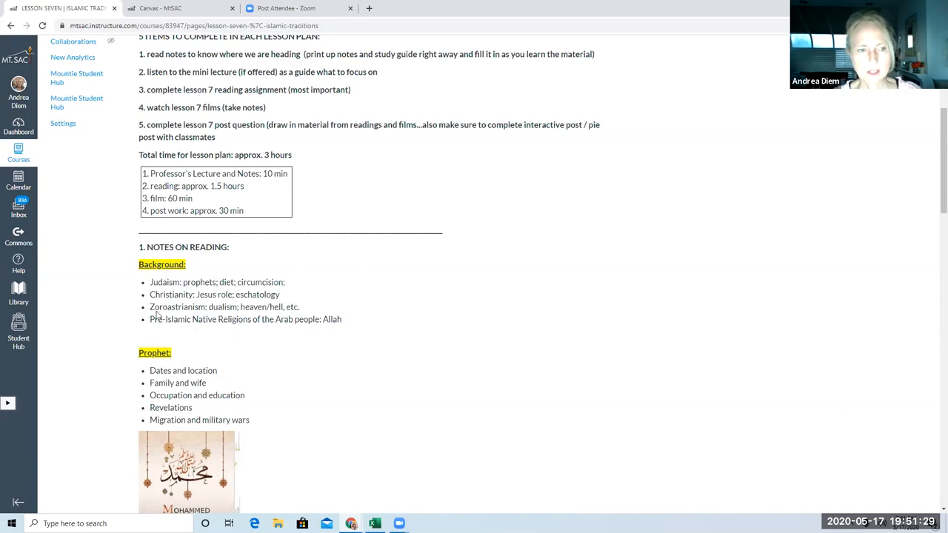
Step: Scroll down to the Notes on Reading heading and the Five Pillars chart below the Post Prophet notes
{"action": "scroll", "scroll_direction": "down", "scroll_amount": 3}
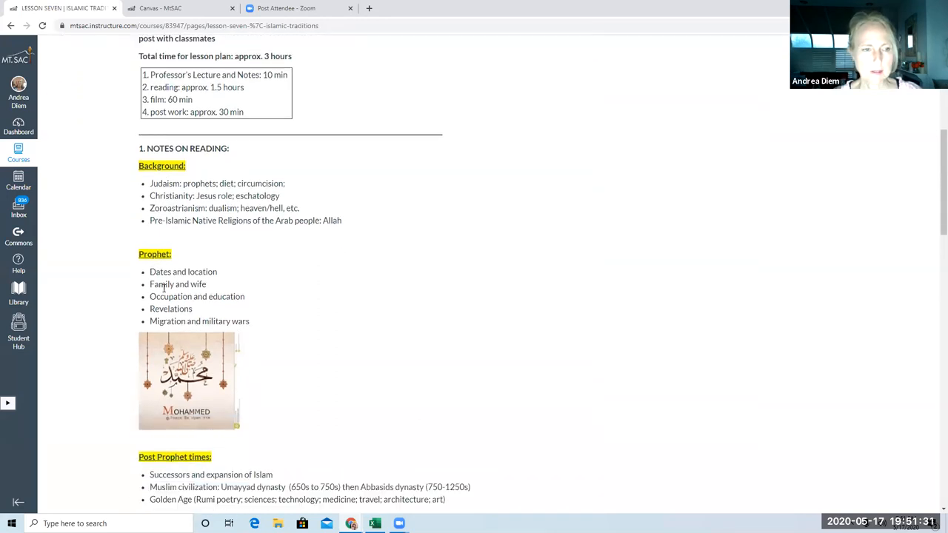
{"action": "scroll", "scroll_direction": "down", "scroll_amount": 3}
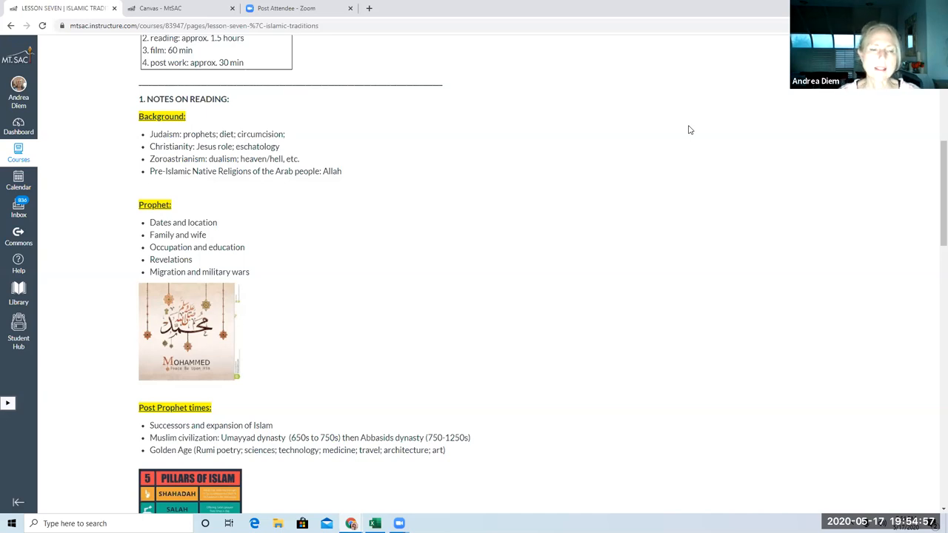
{"action": "mouse_move", "coordinate": [681, 83]}
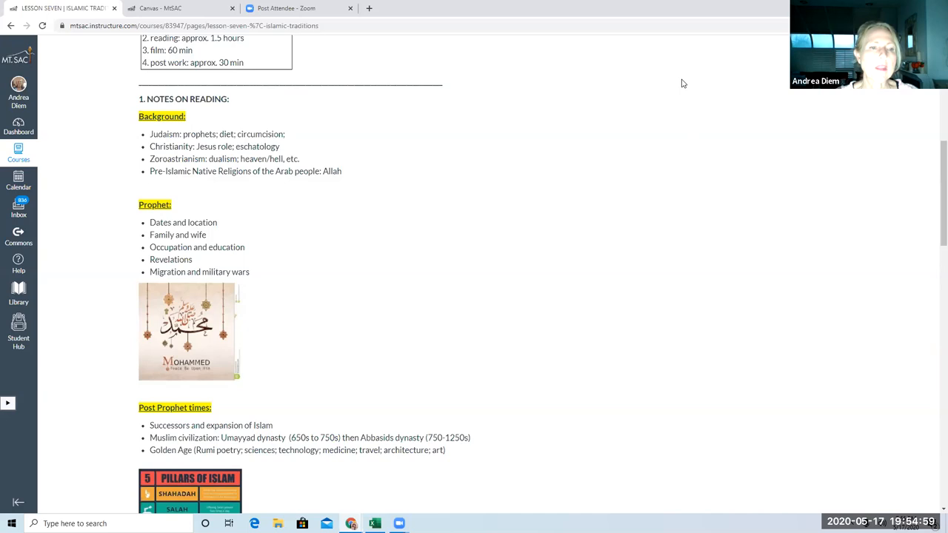
{"action": "mouse_move", "coordinate": [933, 93]}
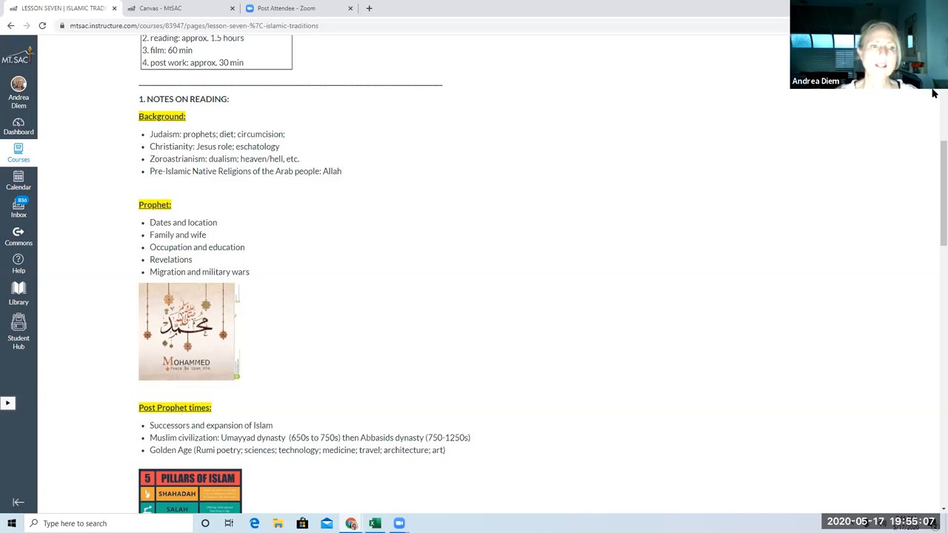
{"action": "scroll", "scroll_direction": "down", "scroll_amount": 3}
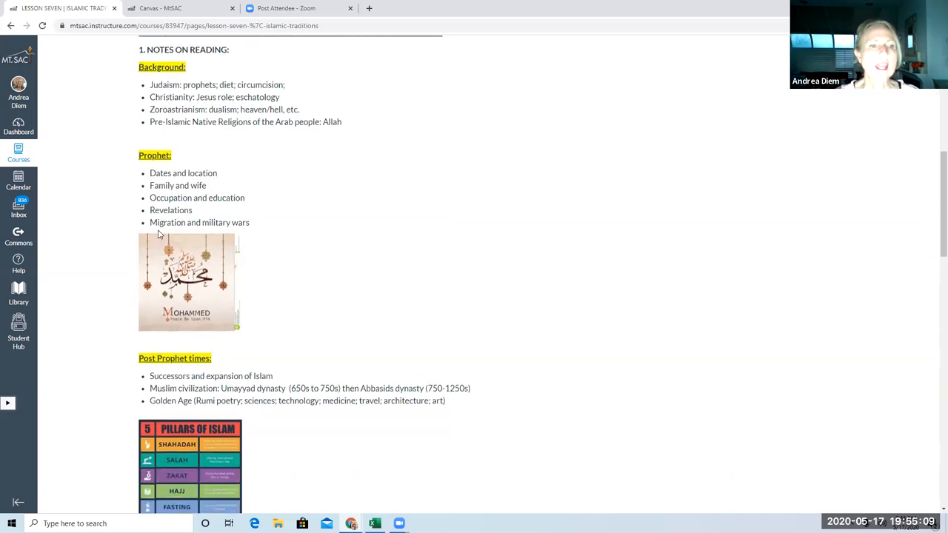
{"action": "mouse_move", "coordinate": [587, 183]}
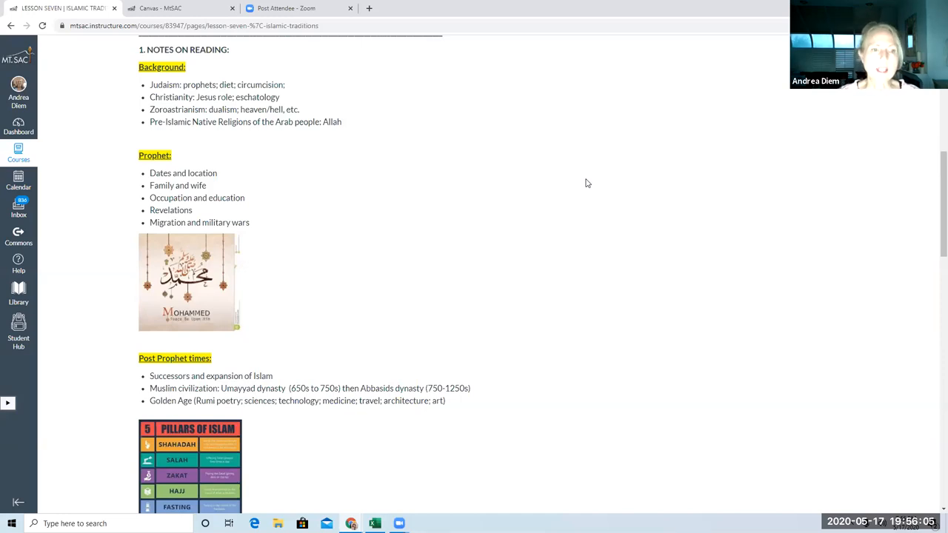
{"action": "mouse_move", "coordinate": [545, 208]}
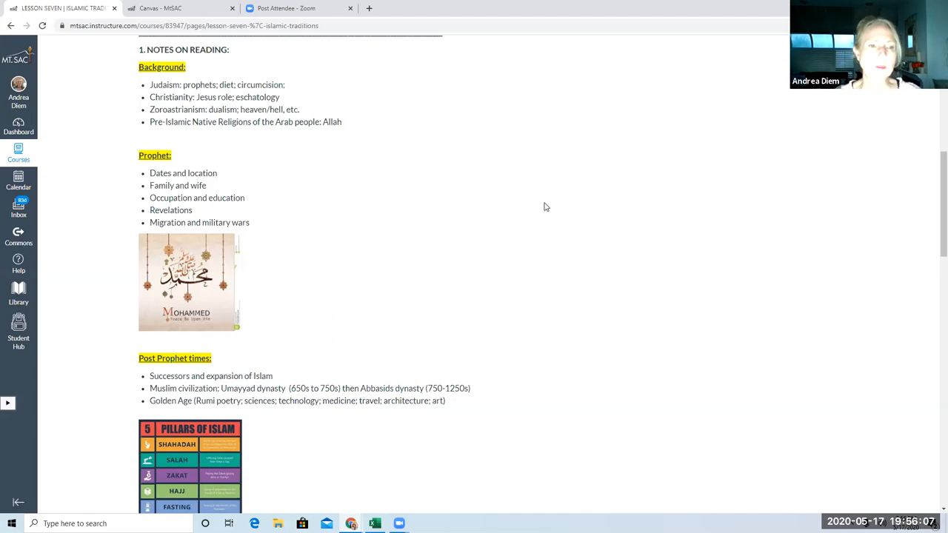
{"action": "mouse_move", "coordinate": [264, 237]}
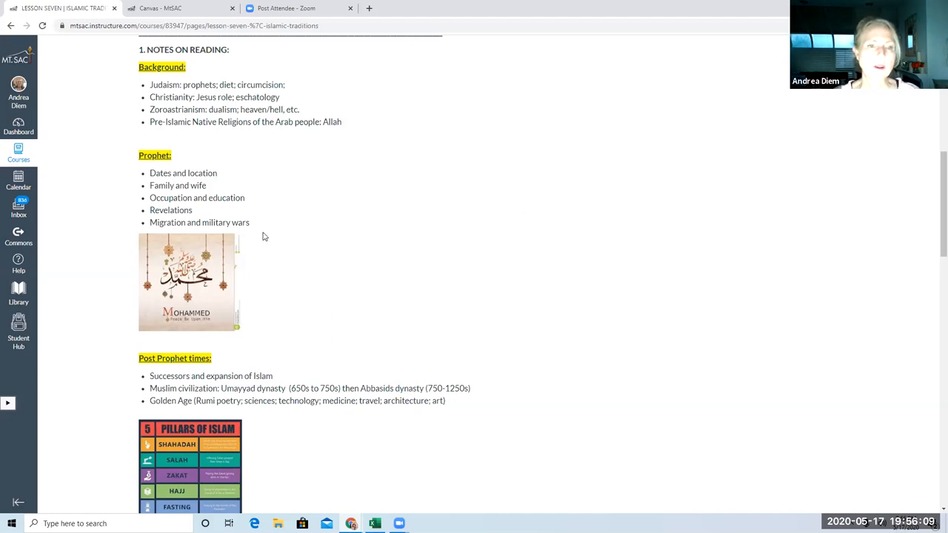
Step: Scroll down so the Post Prophet times section and full Five Pillars chart are visible
{"action": "scroll", "scroll_direction": "down", "scroll_amount": 3}
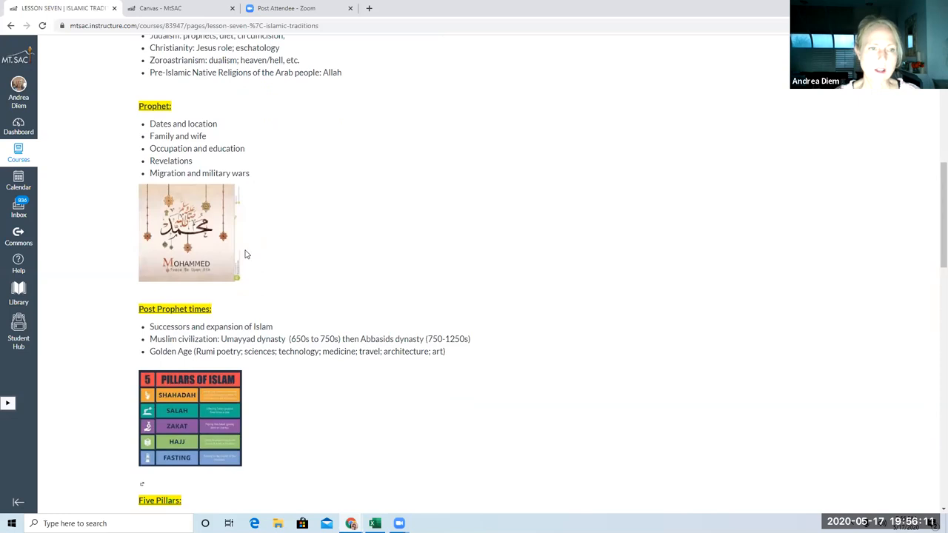
{"action": "mouse_move", "coordinate": [233, 239]}
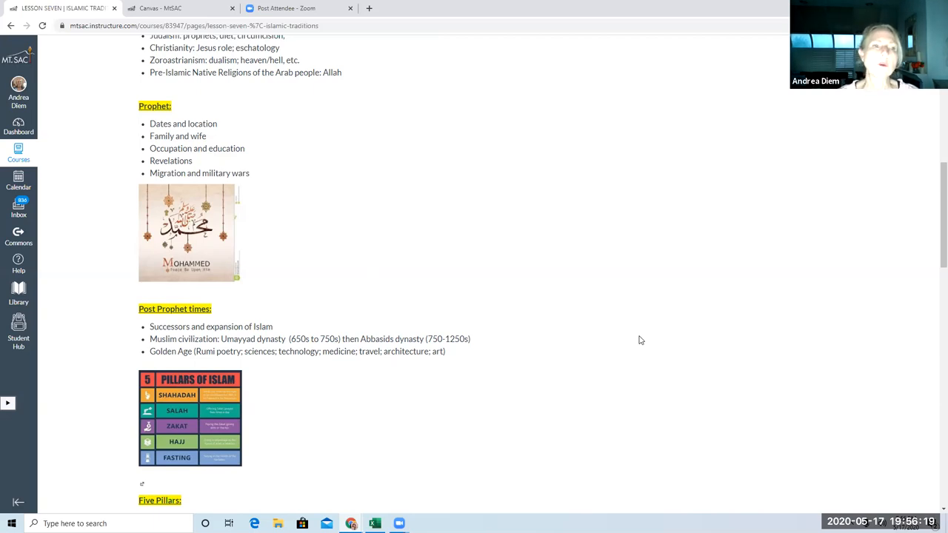
{"action": "mouse_move", "coordinate": [417, 274]}
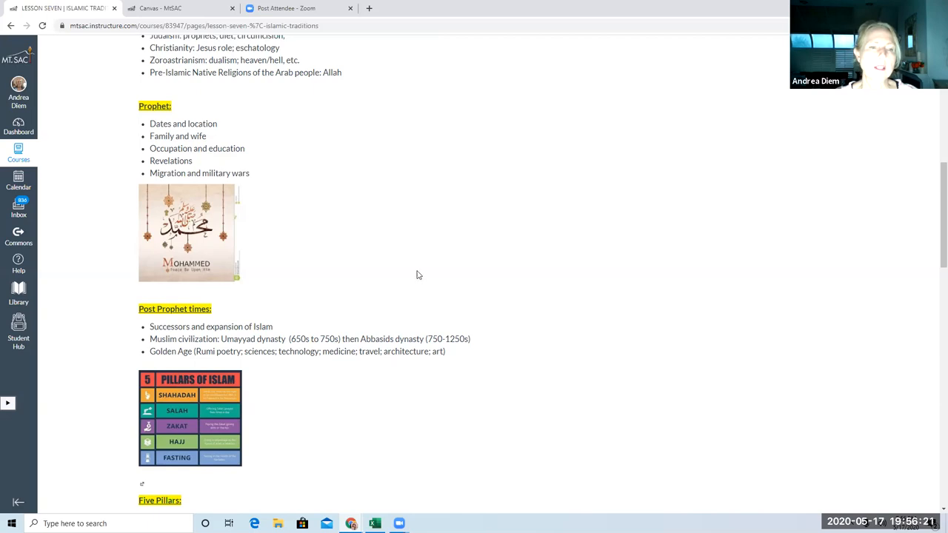
{"action": "mouse_move", "coordinate": [282, 259]}
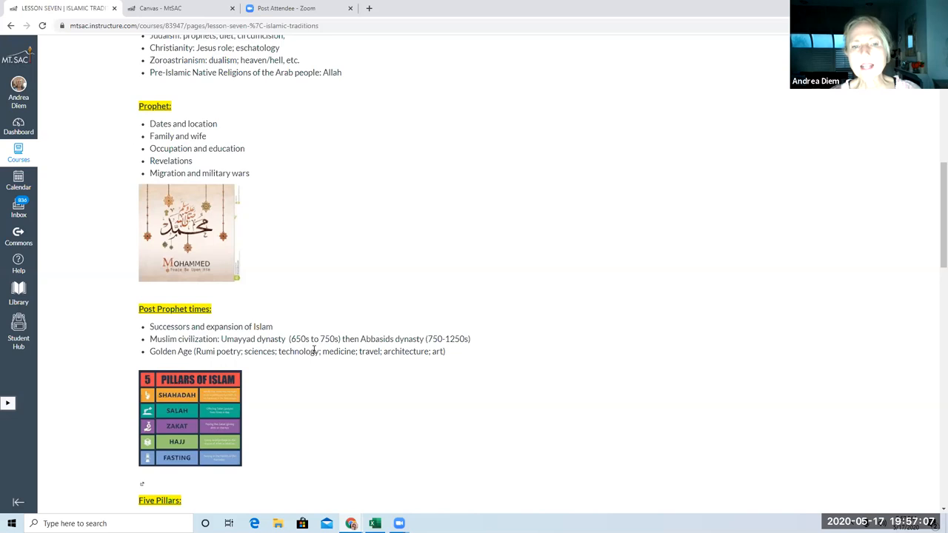
{"action": "mouse_move", "coordinate": [368, 348]}
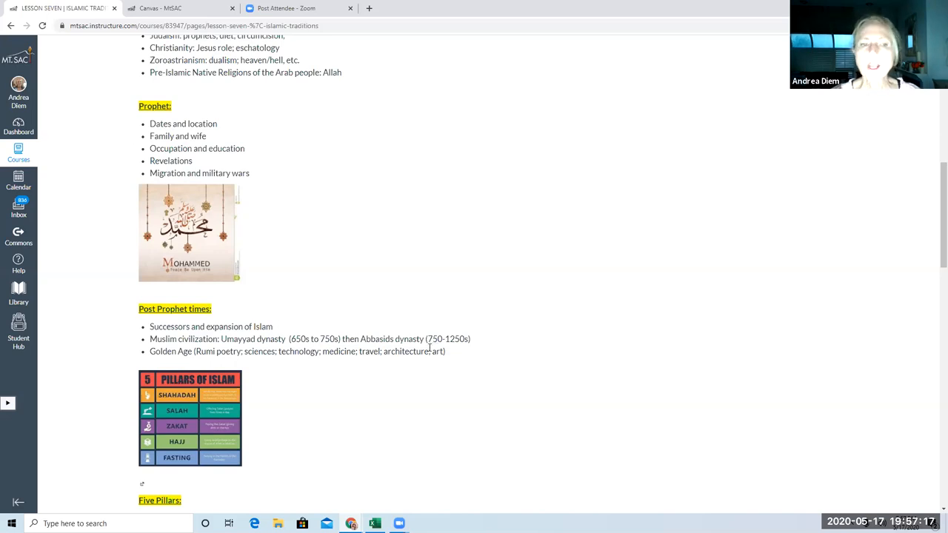
{"action": "mouse_move", "coordinate": [501, 347]}
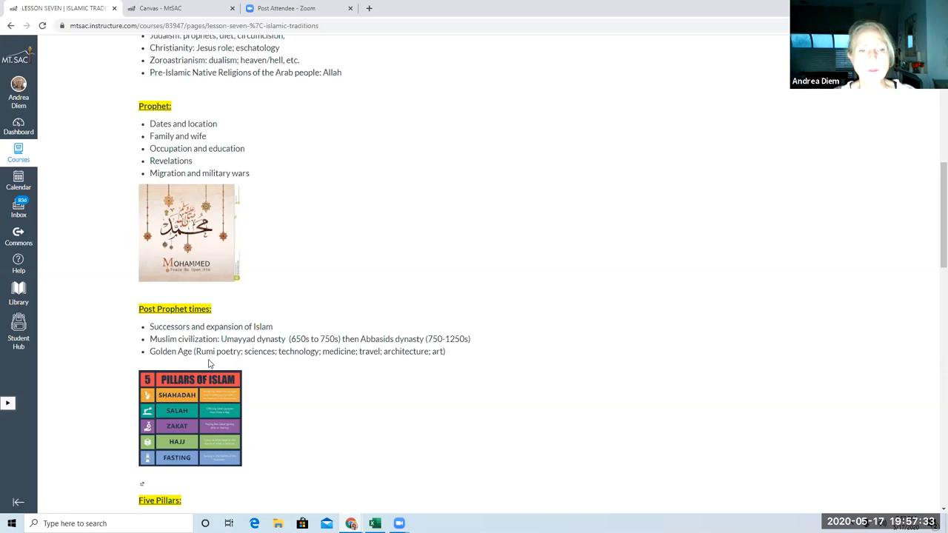
Step: Scroll through the Five Pillars list, Shahadah to Hajj, down to the Six Basic Articles of Faith
{"action": "scroll", "scroll_direction": "down", "scroll_amount": 3}
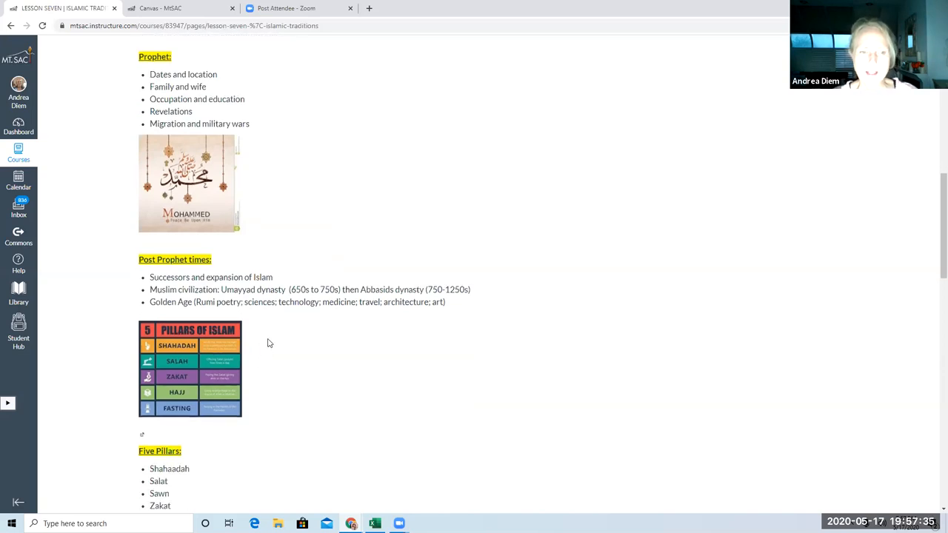
{"action": "scroll", "scroll_direction": "down", "scroll_amount": 3}
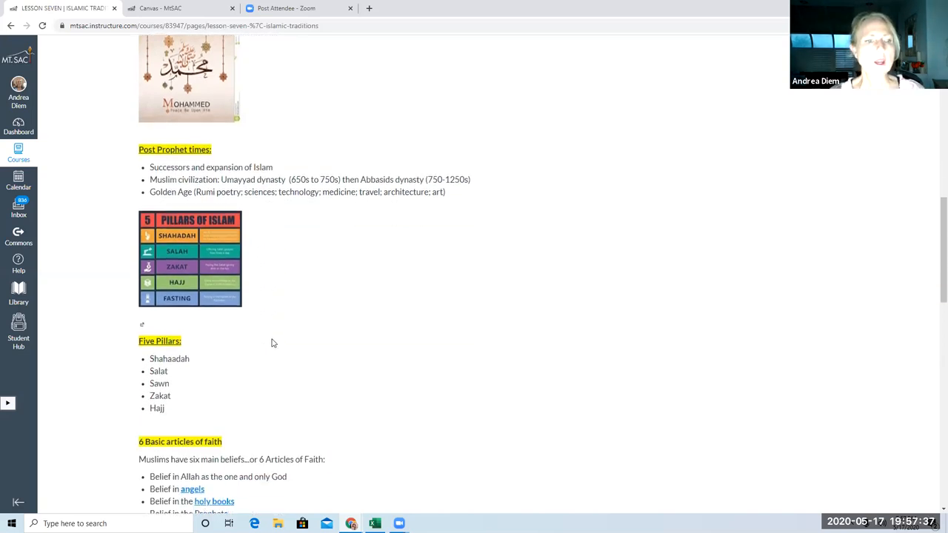
{"action": "scroll", "scroll_direction": "down", "scroll_amount": 3}
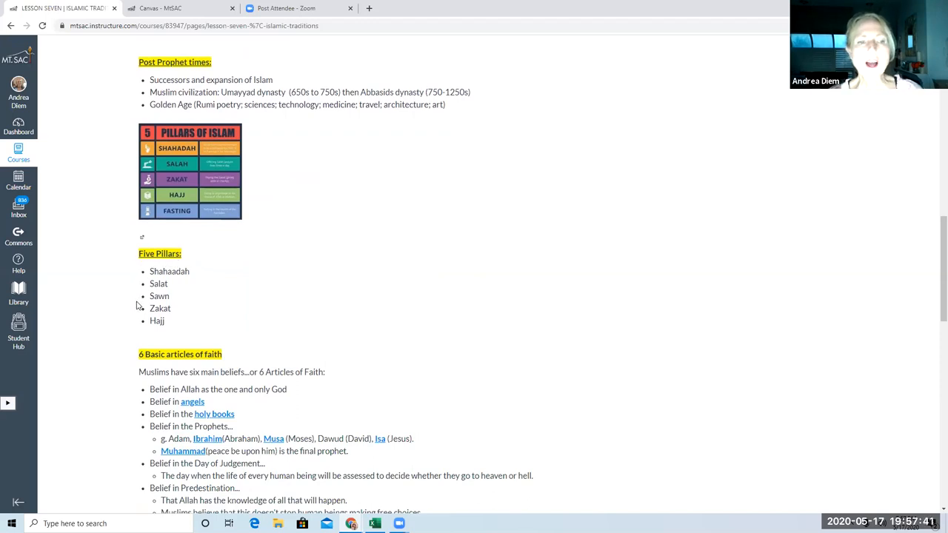
{"action": "mouse_move", "coordinate": [281, 320]}
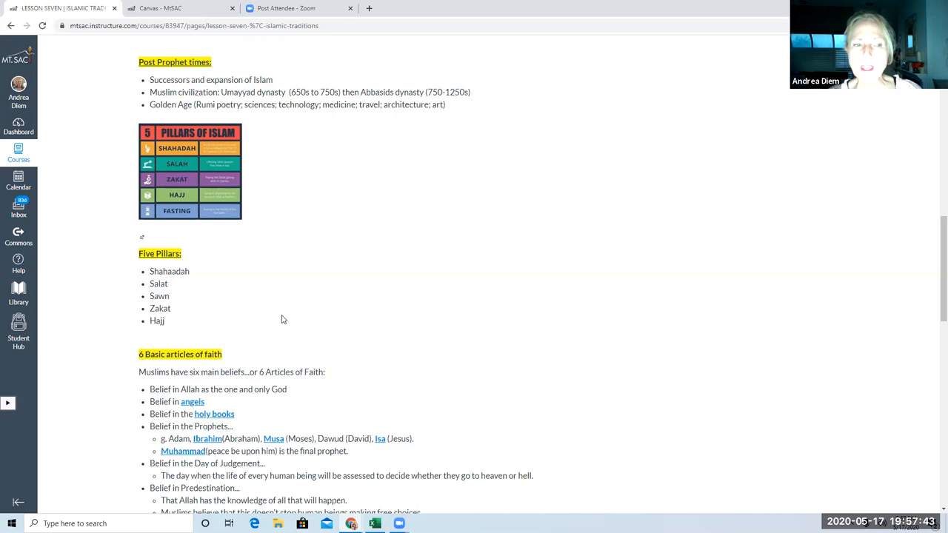
{"action": "scroll", "scroll_direction": "down", "scroll_amount": 3}
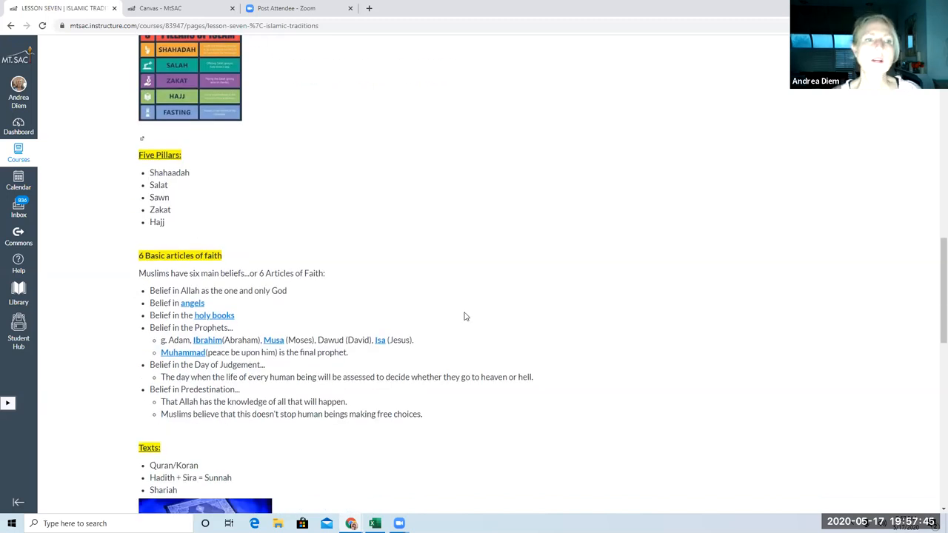
{"action": "mouse_move", "coordinate": [476, 317]}
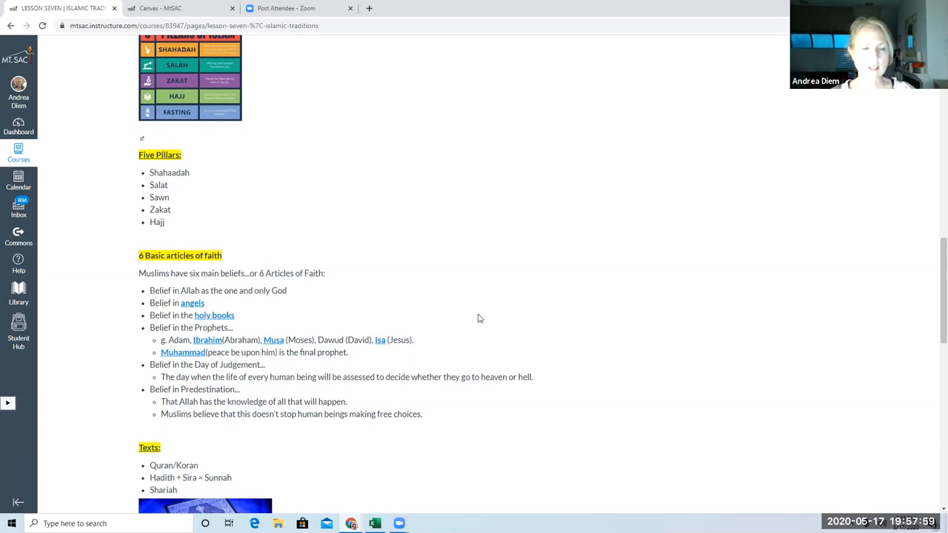
{"action": "scroll", "scroll_direction": "down", "scroll_amount": 3}
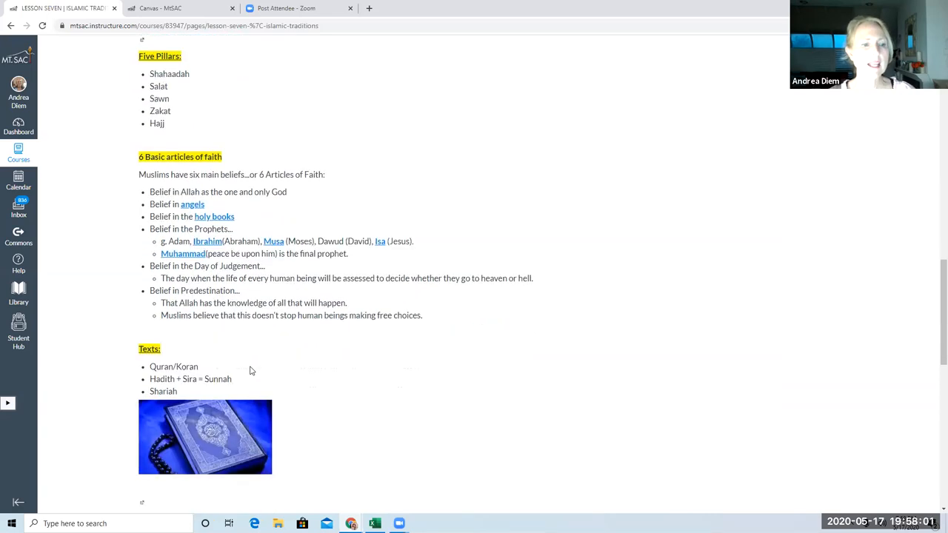
{"action": "scroll", "scroll_direction": "down", "scroll_amount": 3}
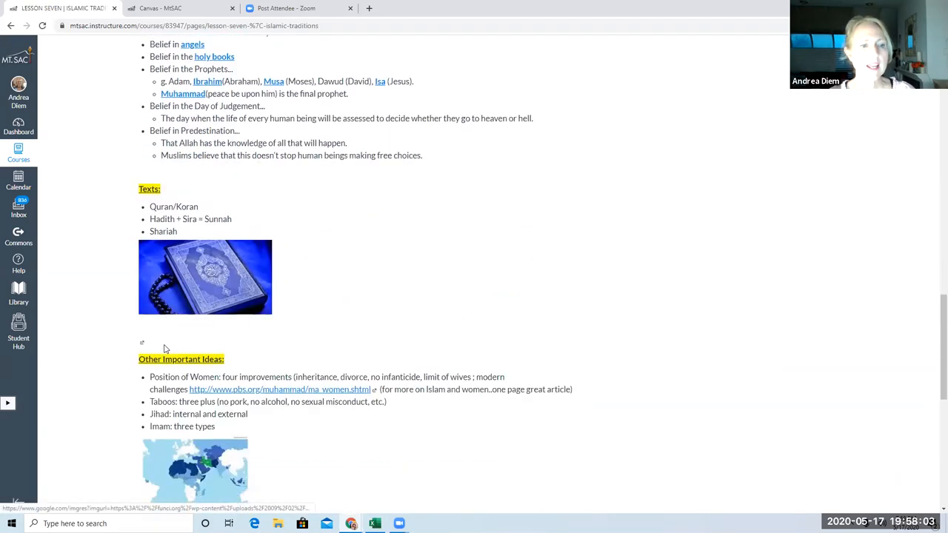
{"action": "scroll", "scroll_direction": "down", "scroll_amount": 3}
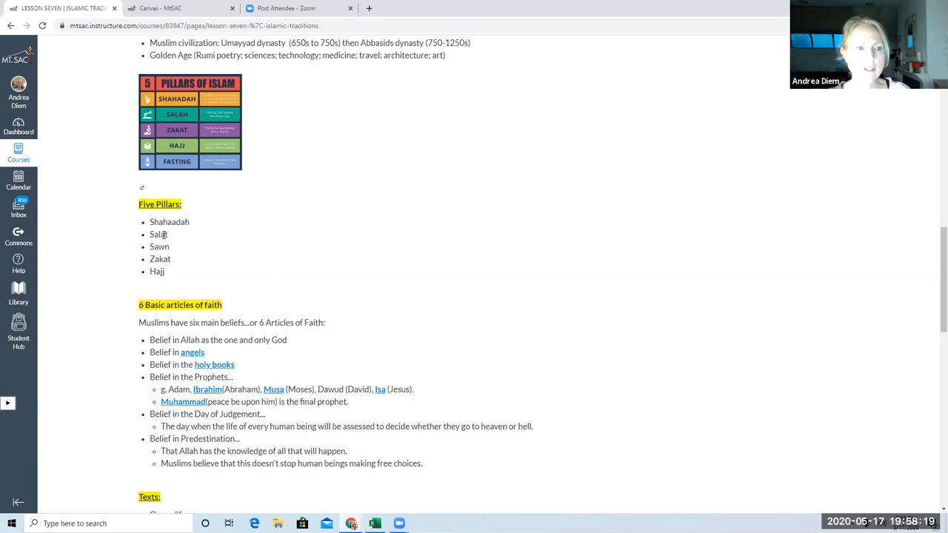
{"action": "mouse_move", "coordinate": [308, 249]}
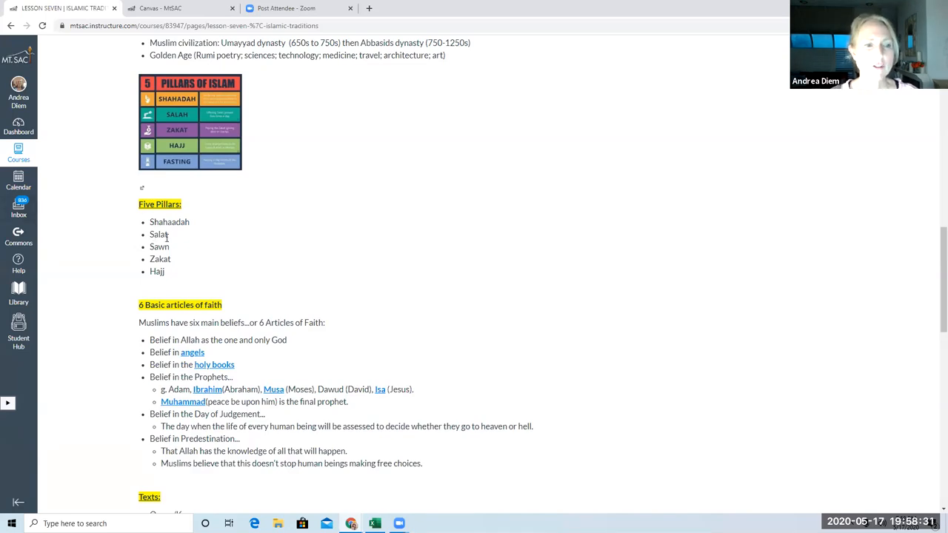
{"action": "mouse_move", "coordinate": [169, 238]}
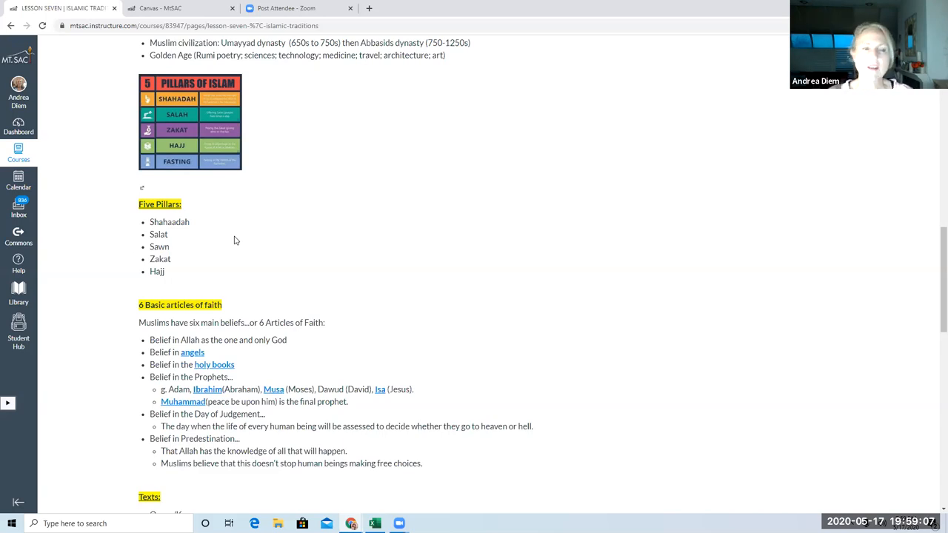
{"action": "mouse_move", "coordinate": [531, 169]}
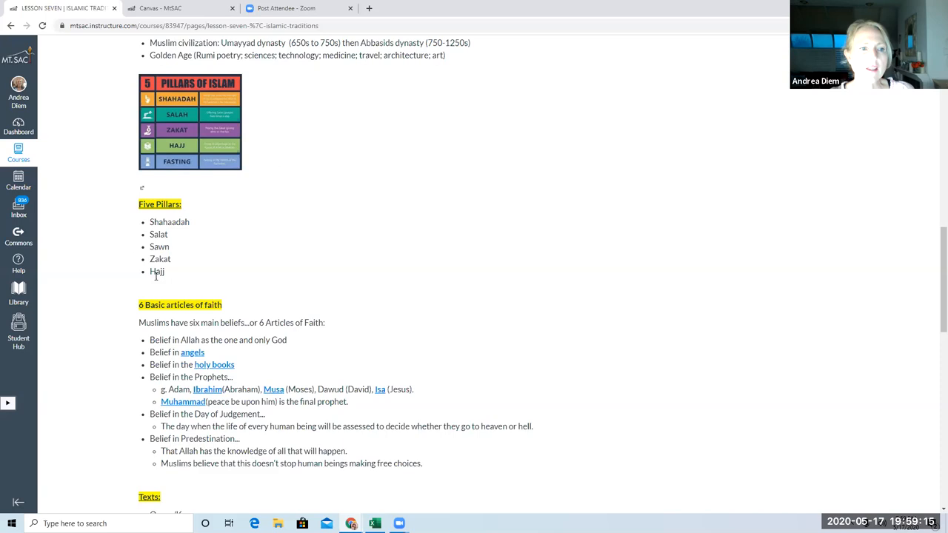
{"action": "mouse_move", "coordinate": [157, 279]}
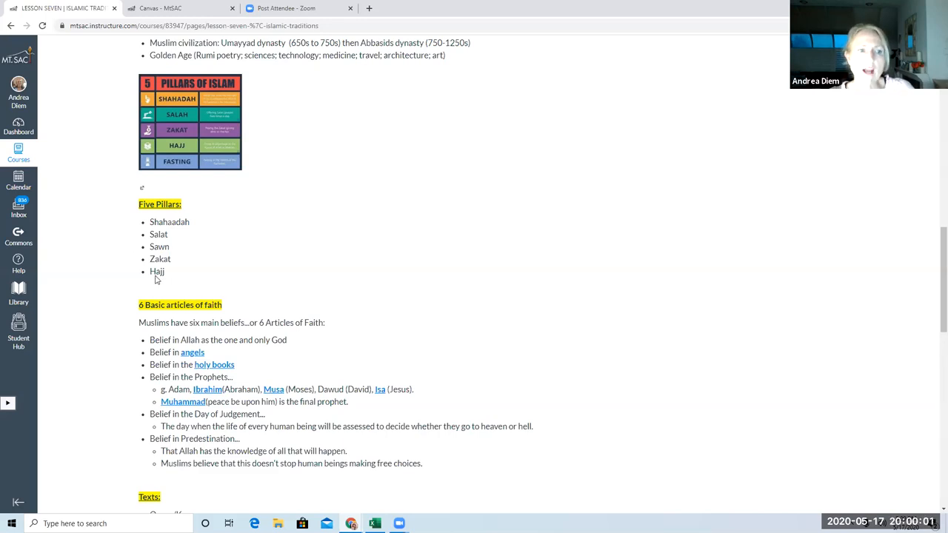
{"action": "mouse_move", "coordinate": [174, 278]}
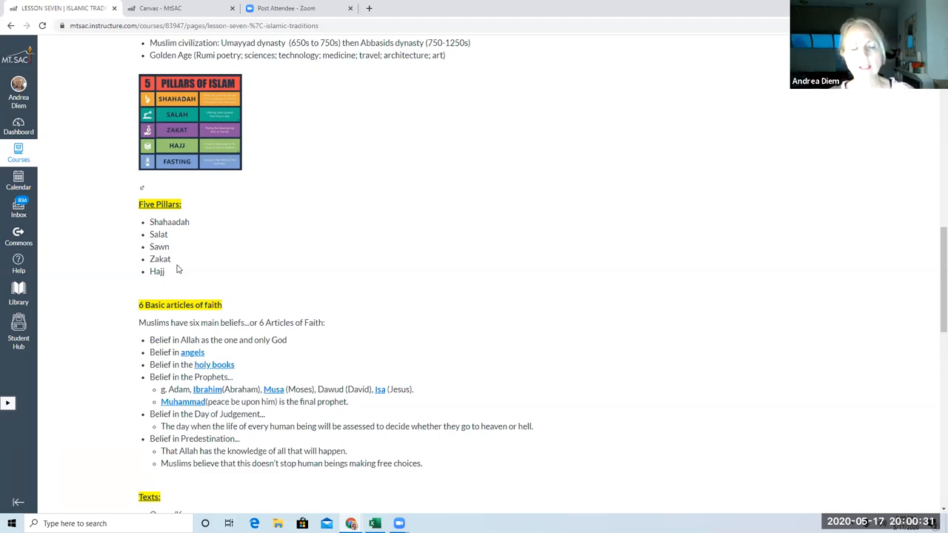
{"action": "mouse_move", "coordinate": [263, 237]}
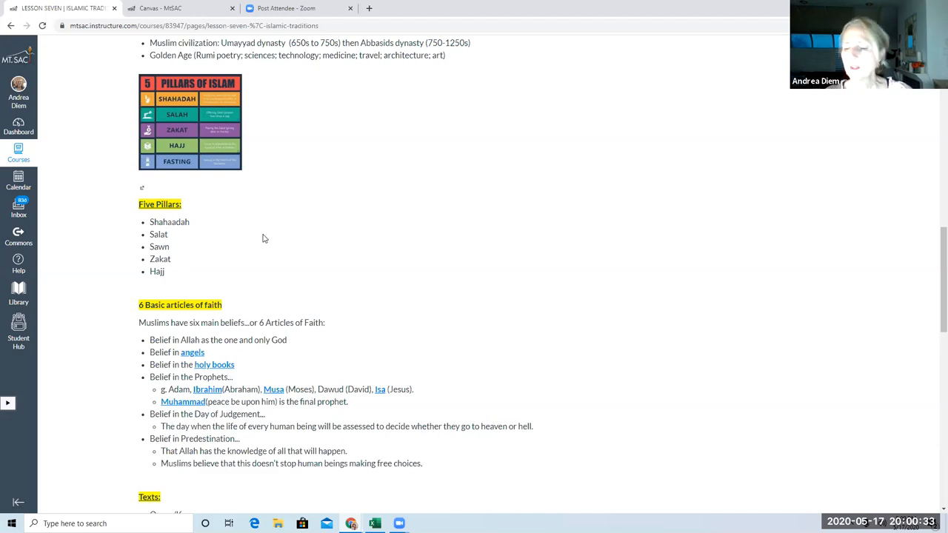
{"action": "mouse_move", "coordinate": [300, 160]}
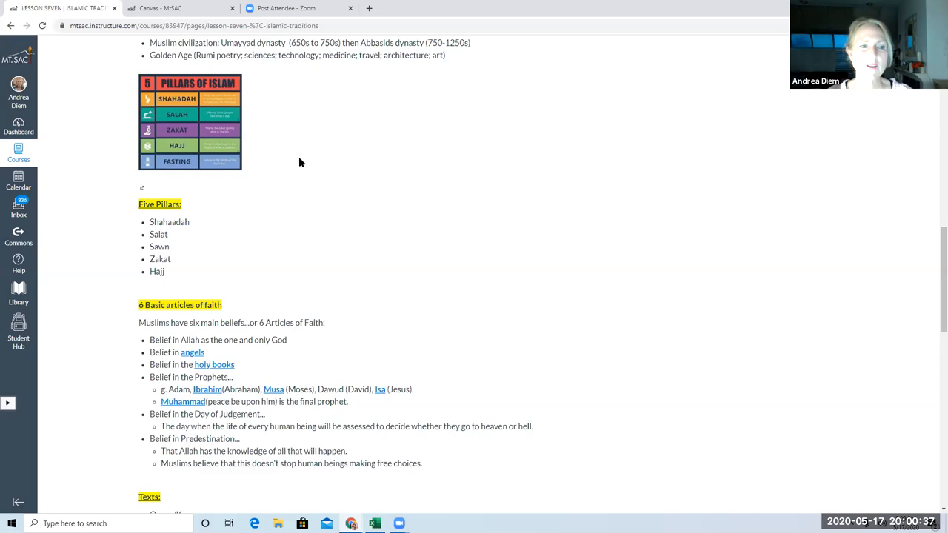
{"action": "mouse_move", "coordinate": [285, 214]}
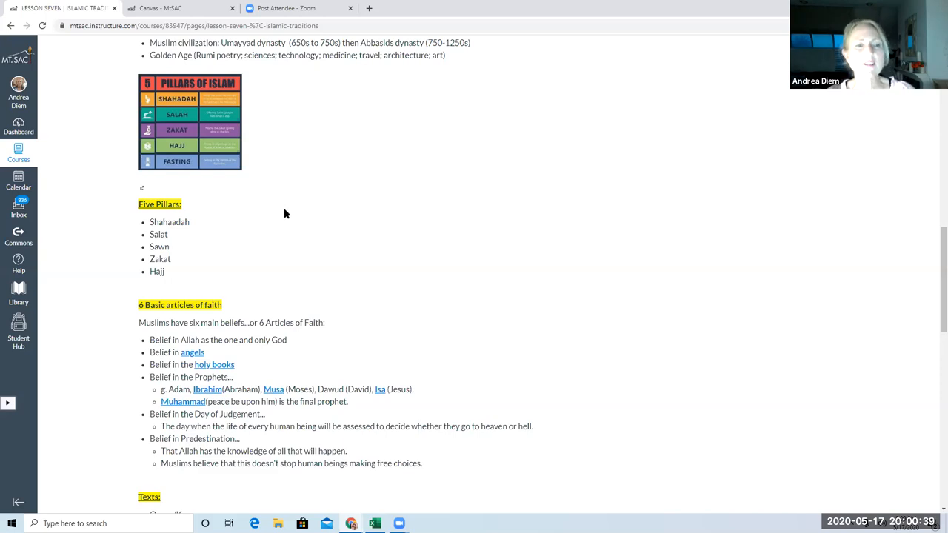
{"action": "mouse_move", "coordinate": [230, 271]}
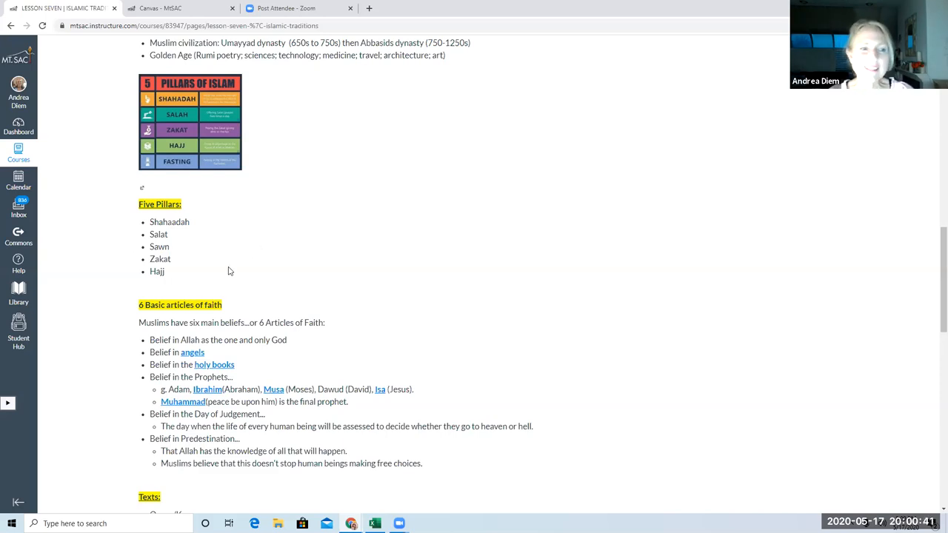
{"action": "mouse_move", "coordinate": [231, 270]}
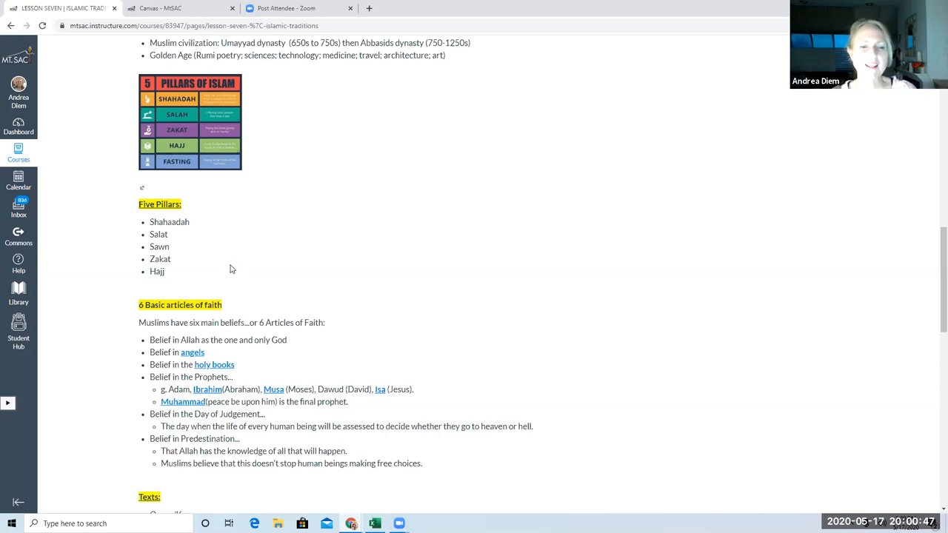
{"action": "mouse_move", "coordinate": [269, 253]}
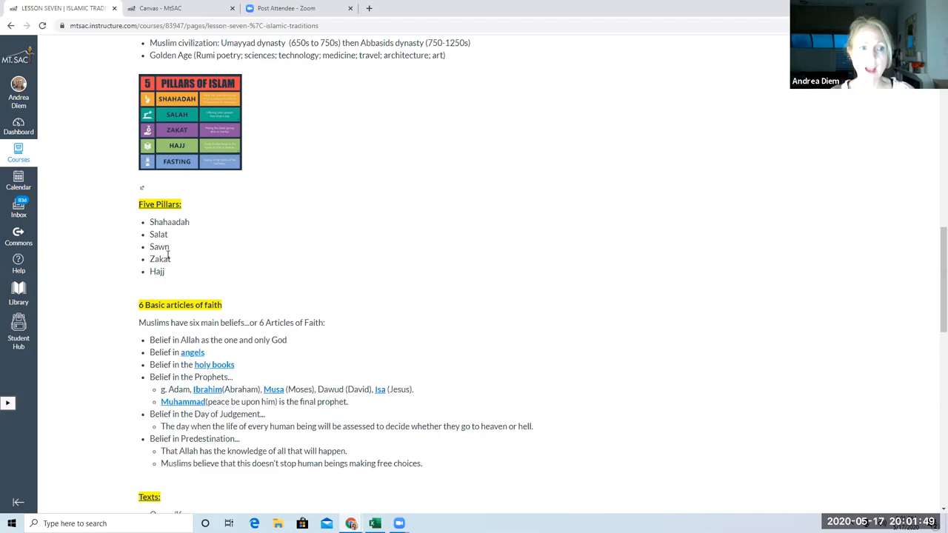
{"action": "mouse_move", "coordinate": [169, 257]}
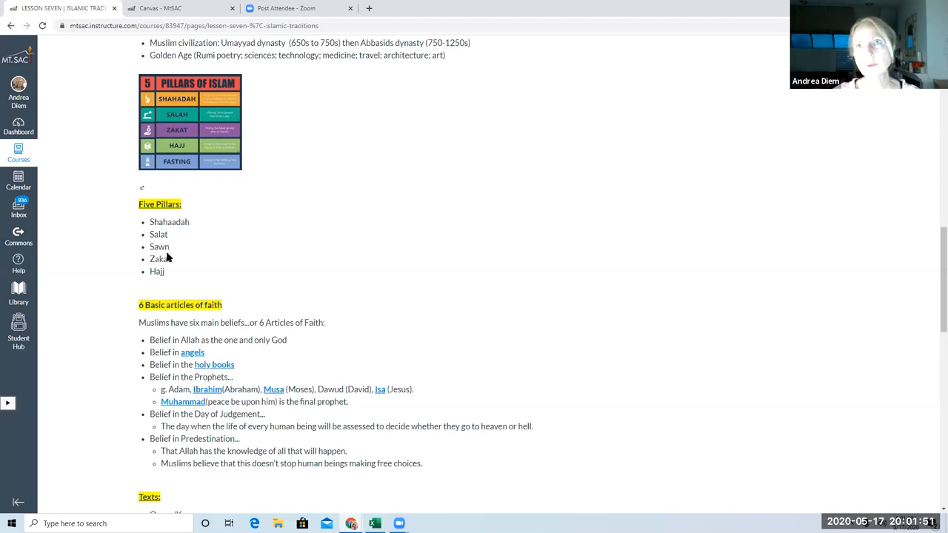
{"action": "mouse_move", "coordinate": [171, 255]}
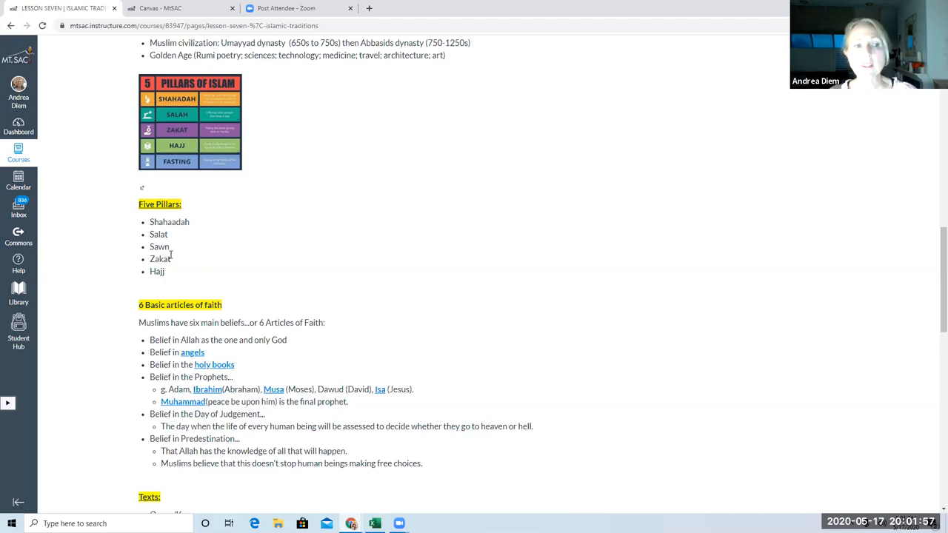
{"action": "mouse_move", "coordinate": [175, 258]}
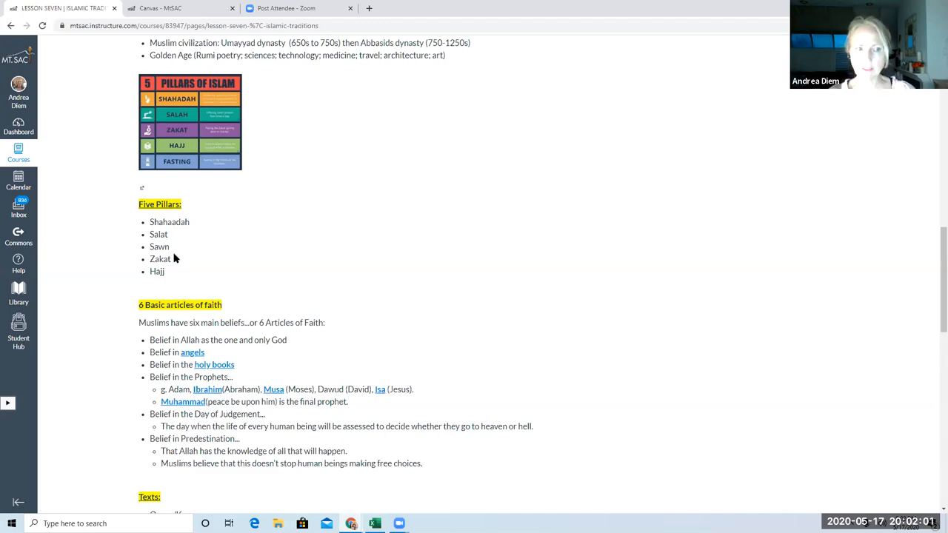
Step: Scroll down to the Texts section listing Quran/Koran, Hadith, Sira, Shariah and the Quran image
{"action": "scroll", "scroll_direction": "down", "scroll_amount": 3}
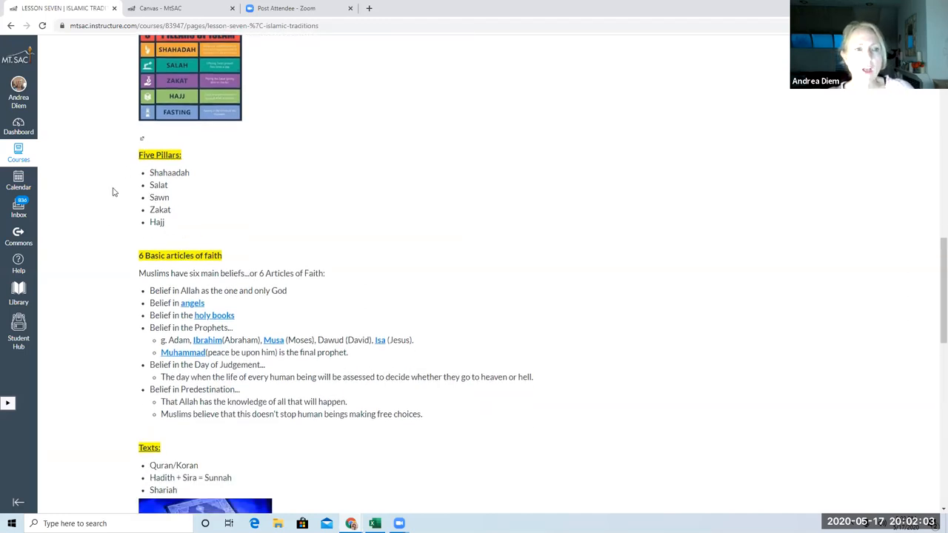
{"action": "scroll", "scroll_direction": "down", "scroll_amount": 3}
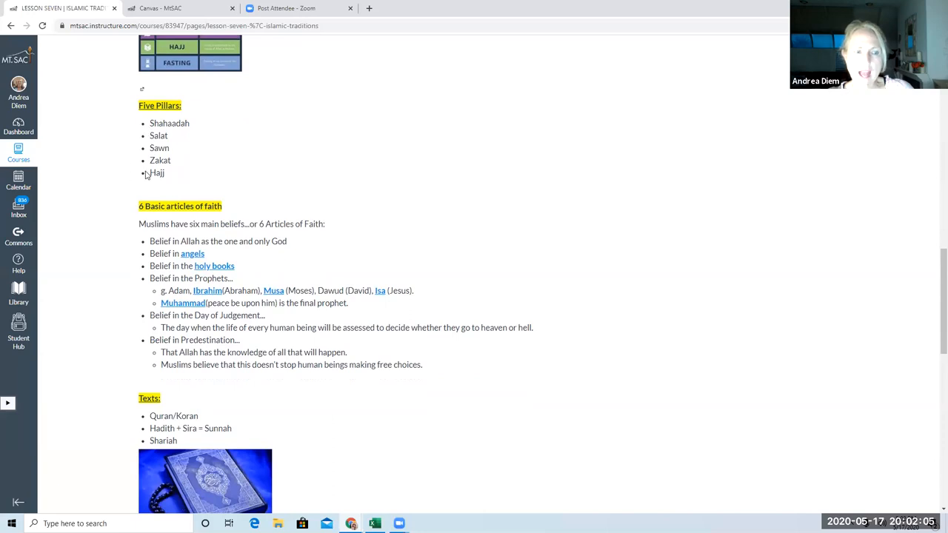
{"action": "scroll", "scroll_direction": "down", "scroll_amount": 3}
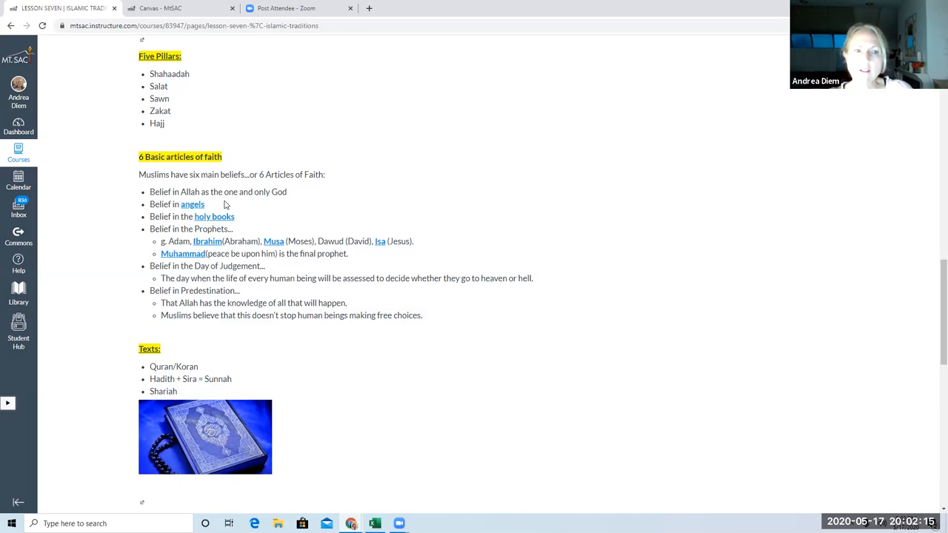
{"action": "mouse_move", "coordinate": [184, 213]}
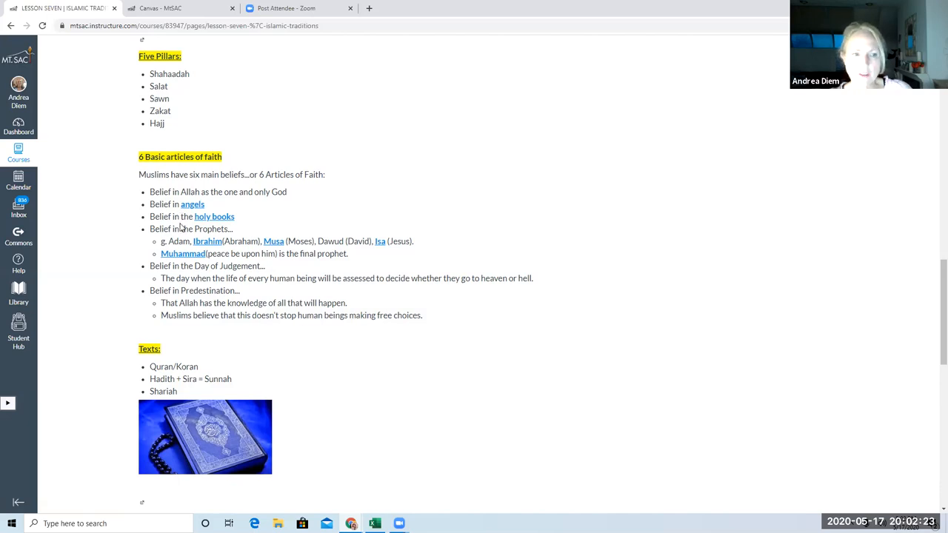
{"action": "scroll", "scroll_direction": "down", "scroll_amount": 3}
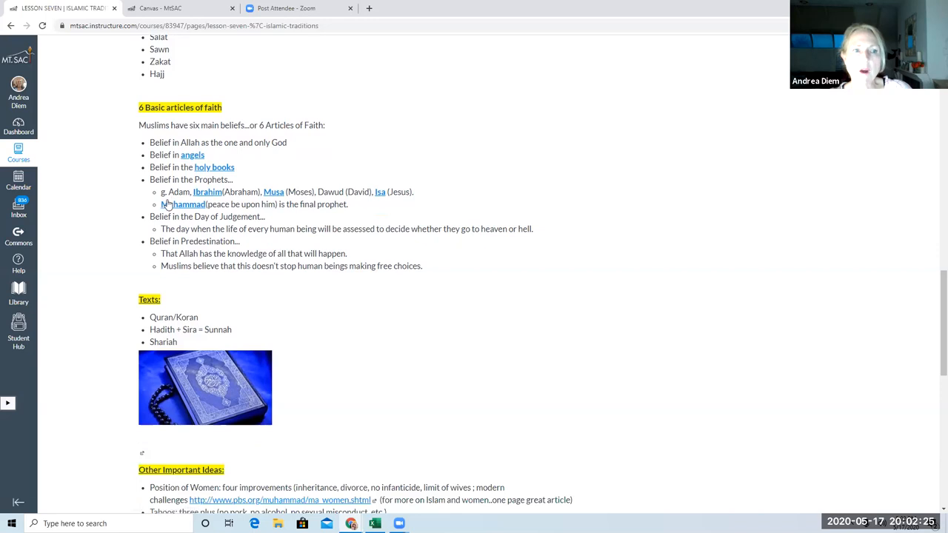
{"action": "mouse_move", "coordinate": [175, 205]}
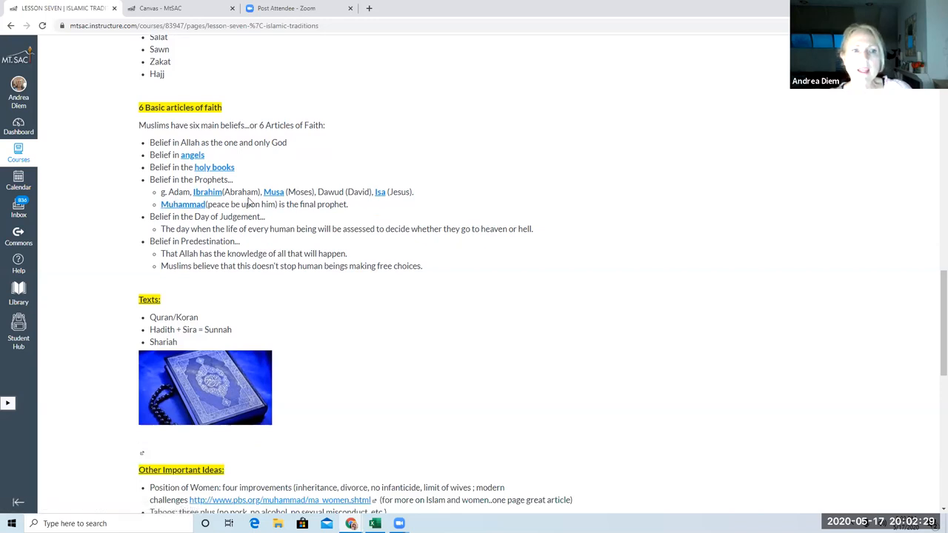
{"action": "mouse_move", "coordinate": [398, 204]}
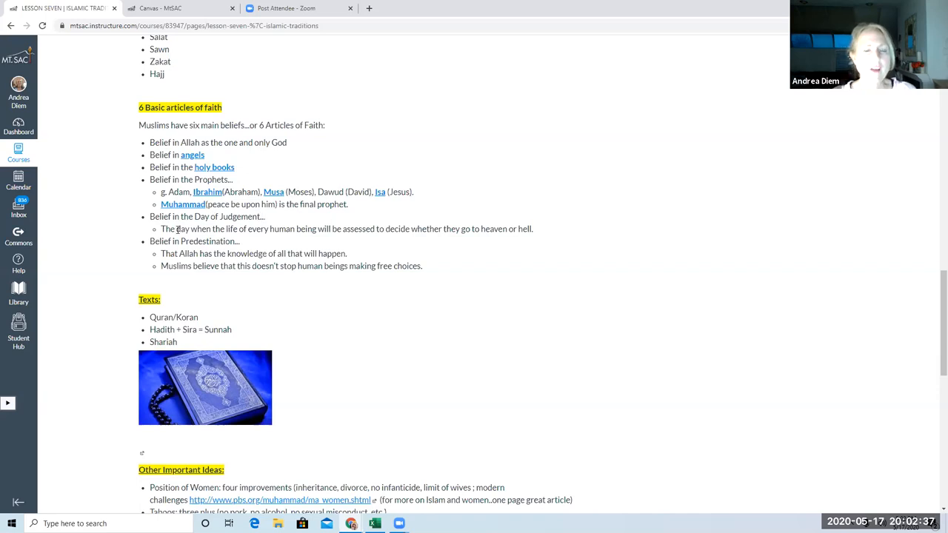
{"action": "mouse_move", "coordinate": [225, 228]}
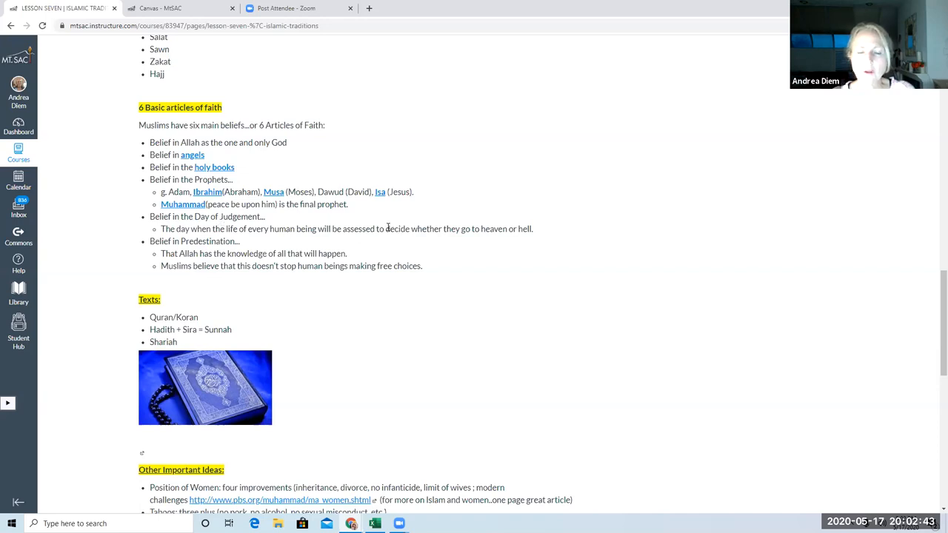
{"action": "mouse_move", "coordinate": [382, 231]}
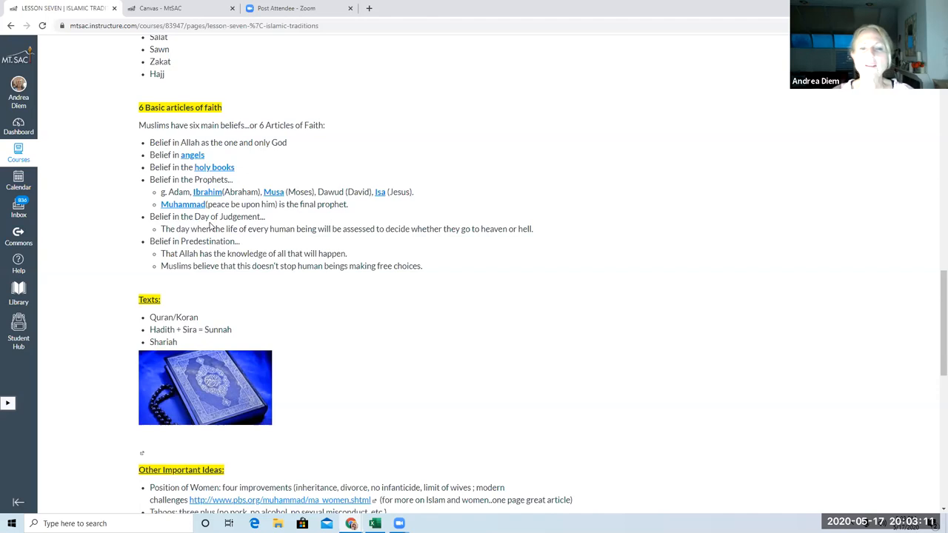
{"action": "mouse_move", "coordinate": [295, 270]}
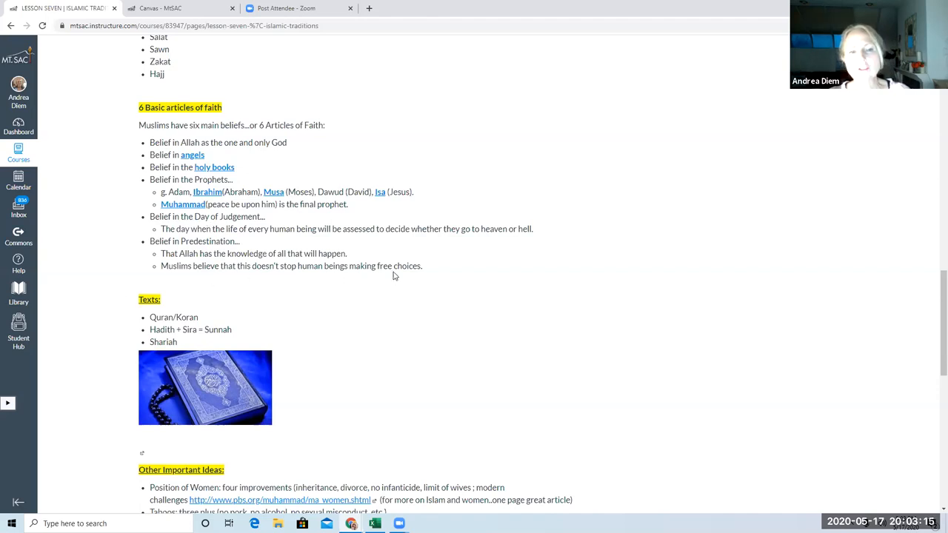
{"action": "mouse_move", "coordinate": [390, 277]}
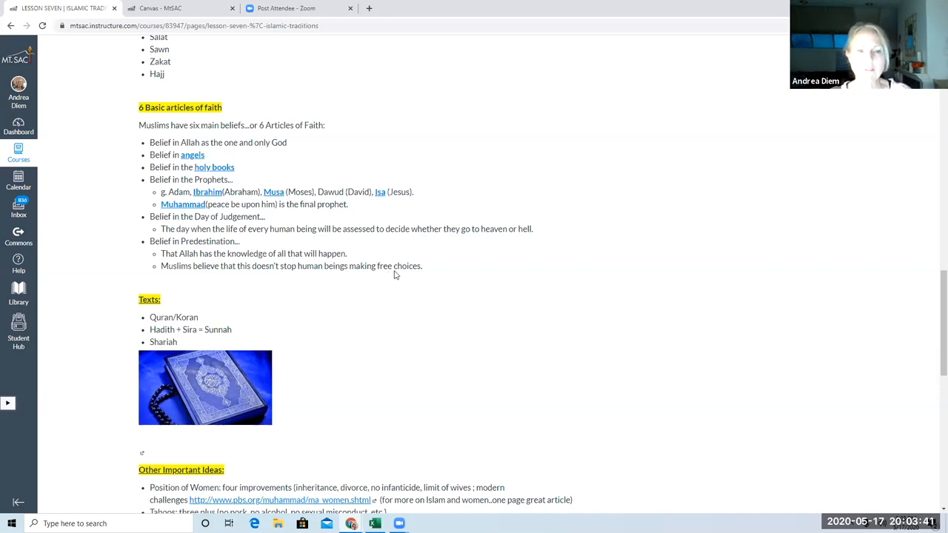
Step: Scroll past Texts and Other Important Ideas to the Branches heading and Sunni/Shia map
{"action": "scroll", "scroll_direction": "down", "scroll_amount": 3}
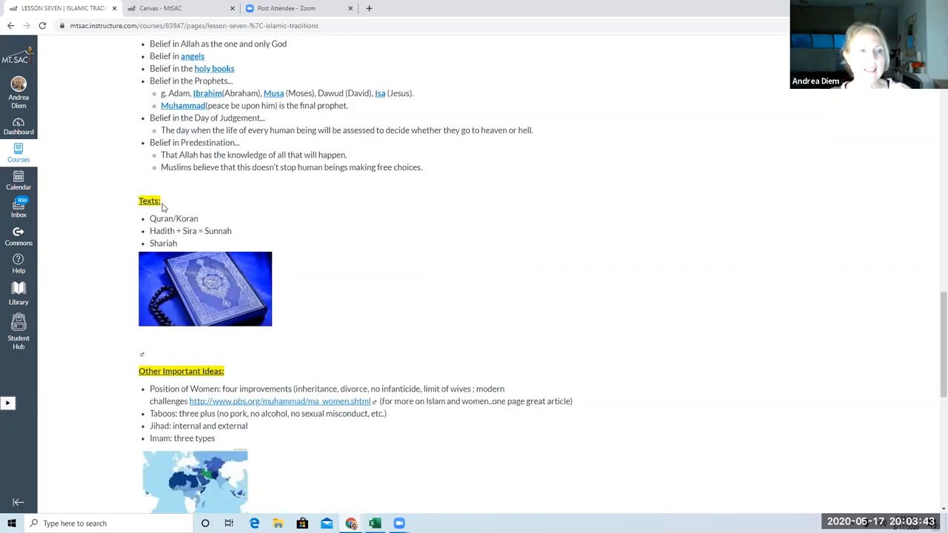
{"action": "mouse_move", "coordinate": [159, 215]}
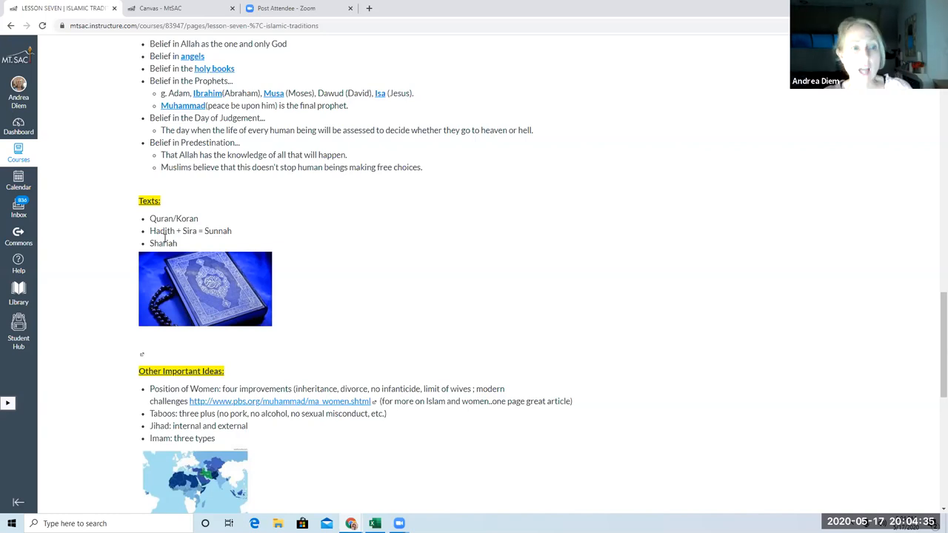
{"action": "mouse_move", "coordinate": [193, 243]}
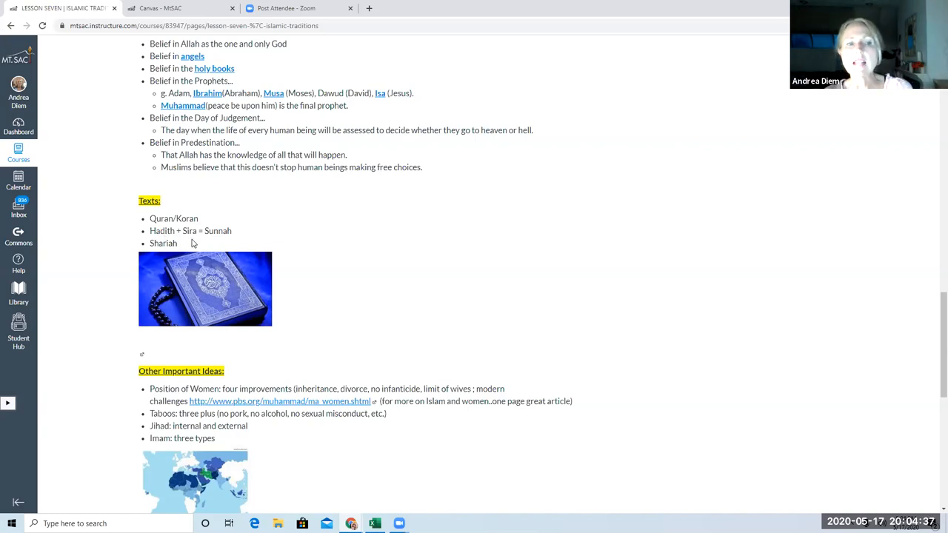
{"action": "mouse_move", "coordinate": [165, 240]}
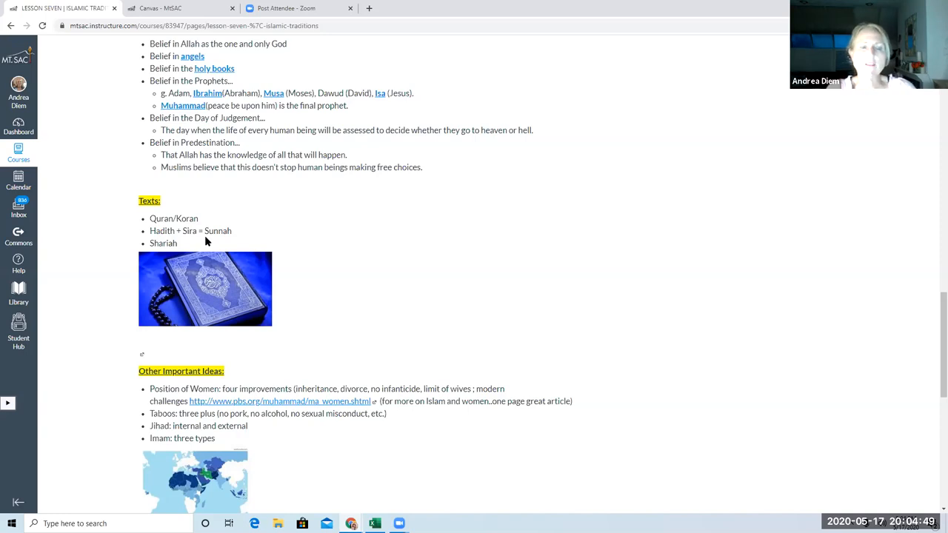
{"action": "mouse_move", "coordinate": [306, 211]}
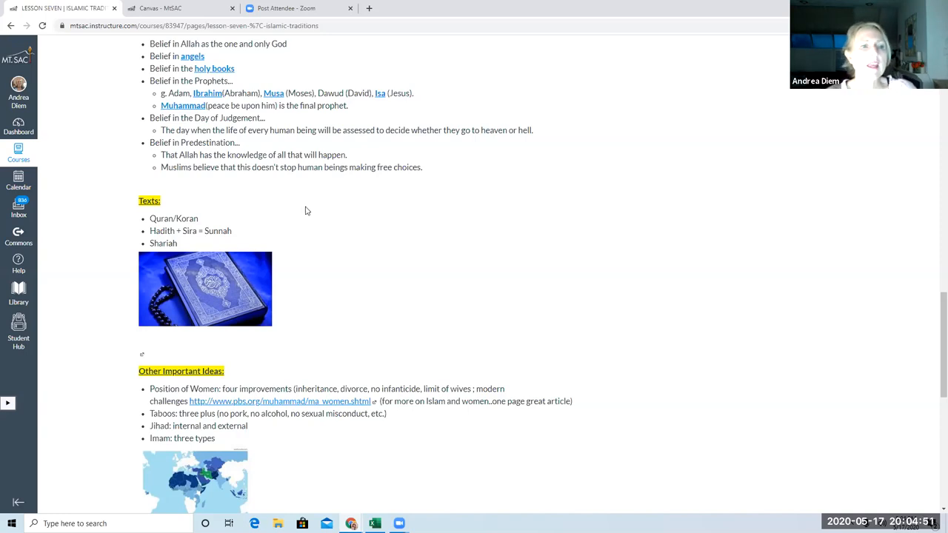
{"action": "mouse_move", "coordinate": [171, 257]}
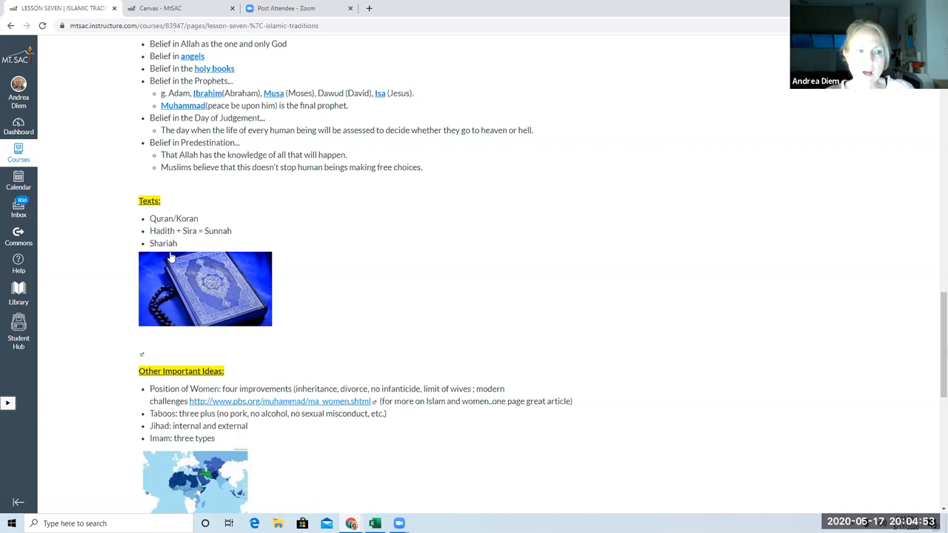
{"action": "scroll", "scroll_direction": "down", "scroll_amount": 3}
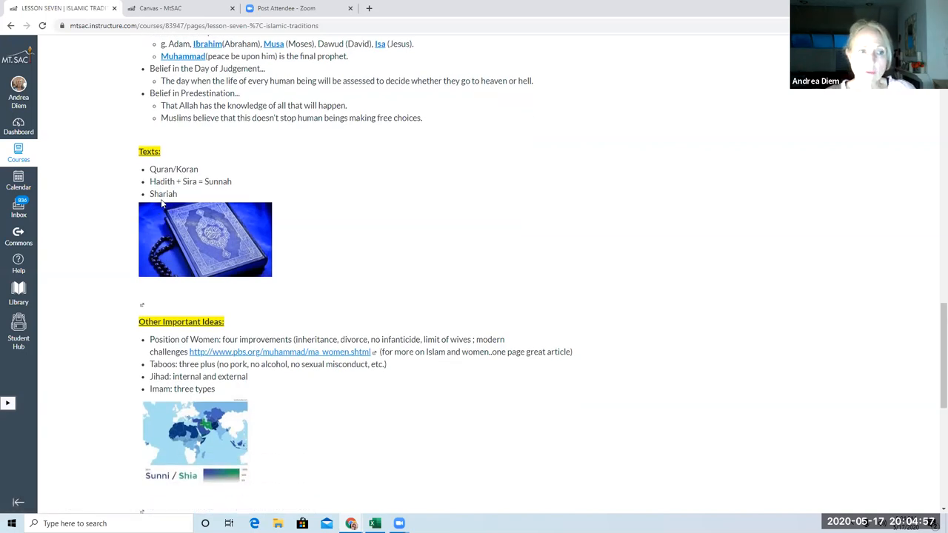
{"action": "scroll", "scroll_direction": "down", "scroll_amount": 3}
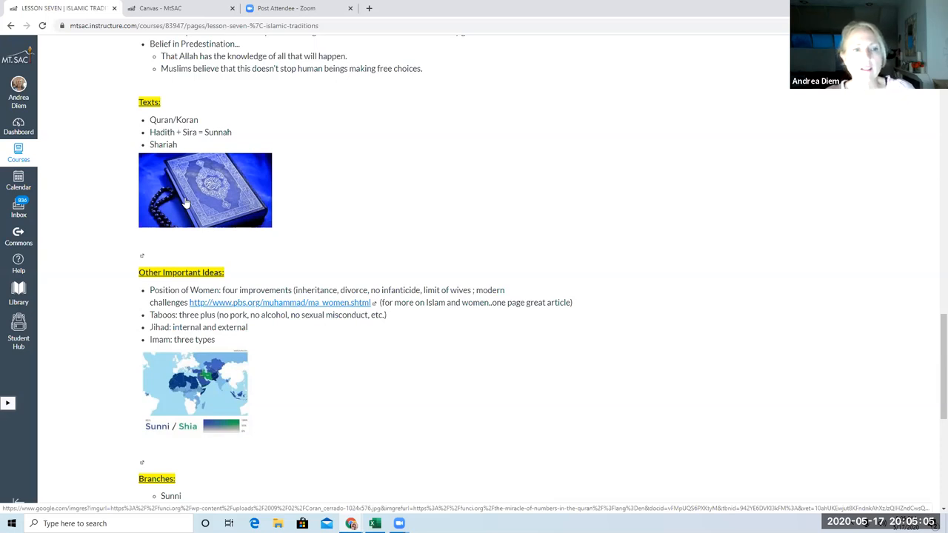
Step: Scroll down past the Branches list through Ahmadiyya Muslim to the Required Reading and Required Films links
{"action": "scroll", "scroll_direction": "down", "scroll_amount": 3}
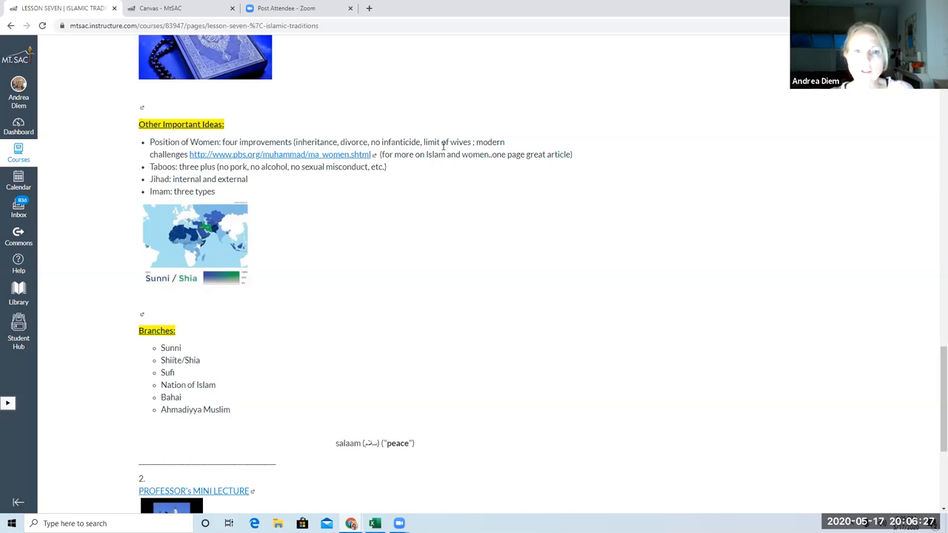
{"action": "mouse_move", "coordinate": [249, 160]}
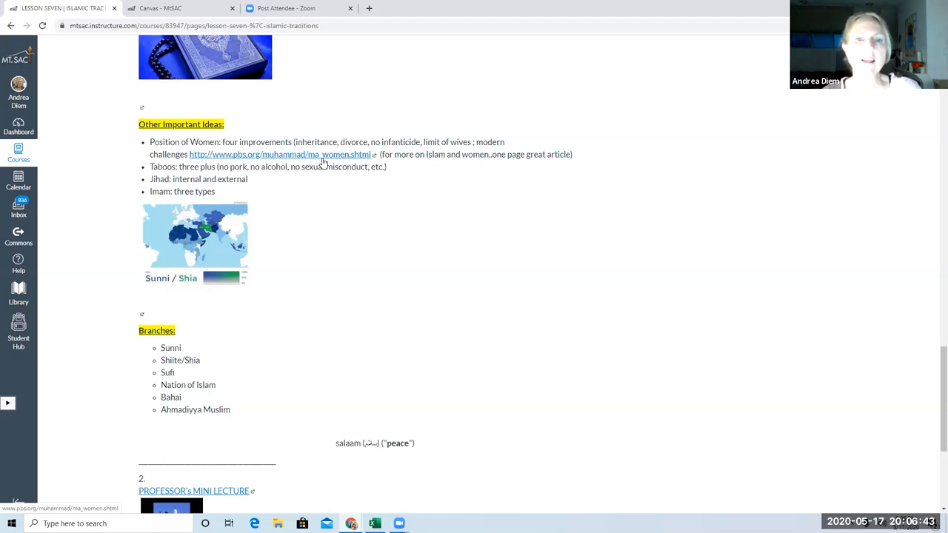
{"action": "mouse_move", "coordinate": [222, 160]}
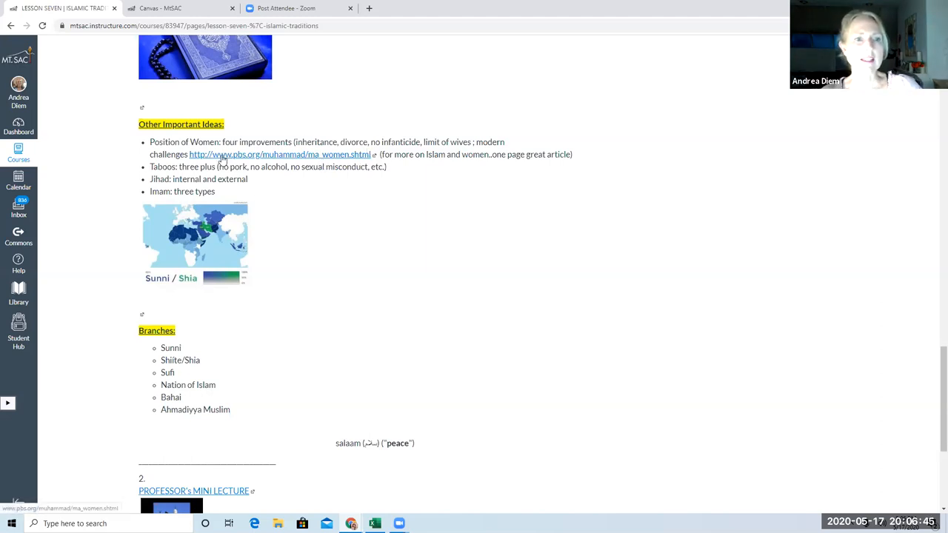
{"action": "mouse_move", "coordinate": [270, 176]}
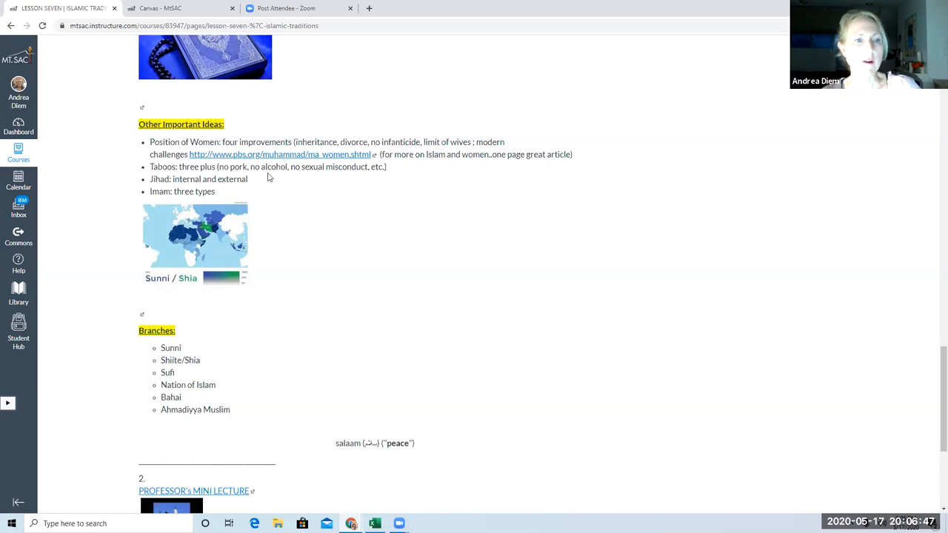
{"action": "scroll", "scroll_direction": "down", "scroll_amount": 3}
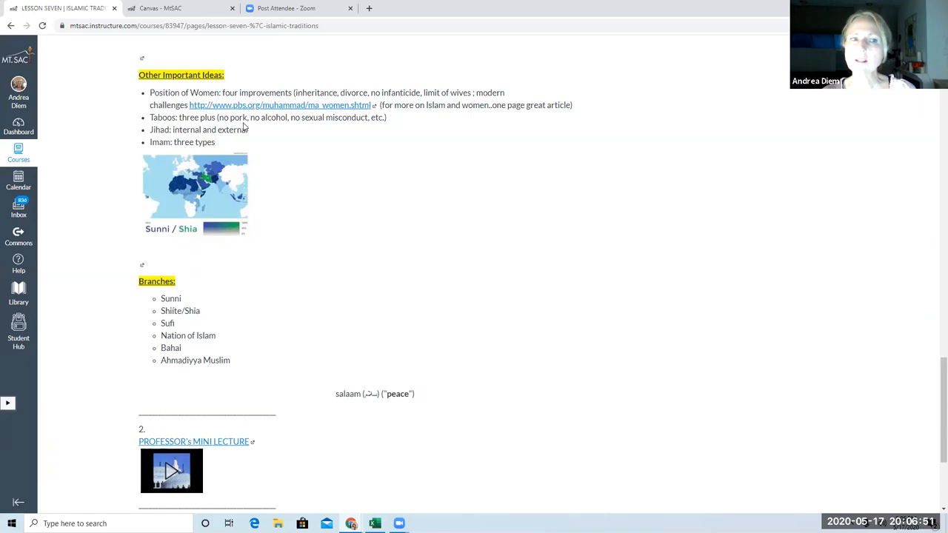
{"action": "mouse_move", "coordinate": [290, 128]}
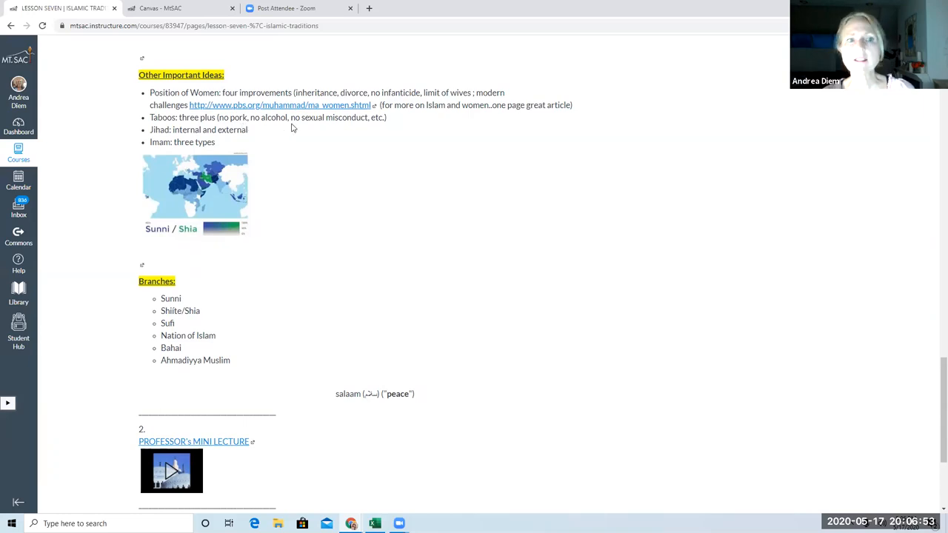
{"action": "mouse_move", "coordinate": [323, 132]}
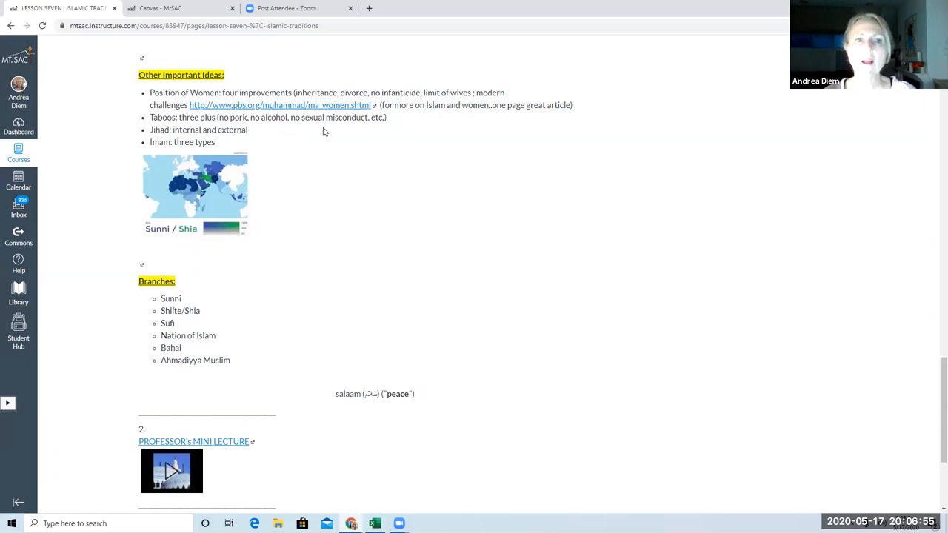
{"action": "mouse_move", "coordinate": [310, 127]}
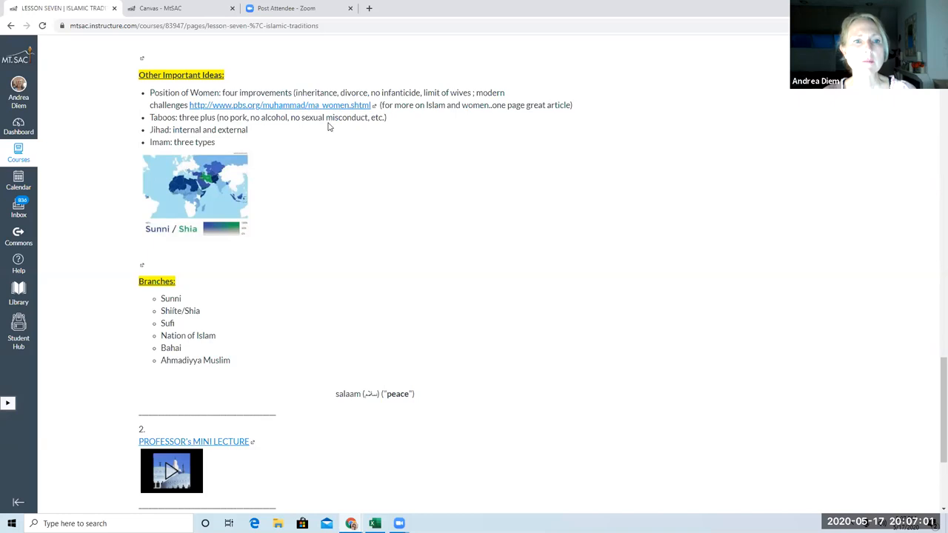
{"action": "mouse_move", "coordinate": [299, 134]}
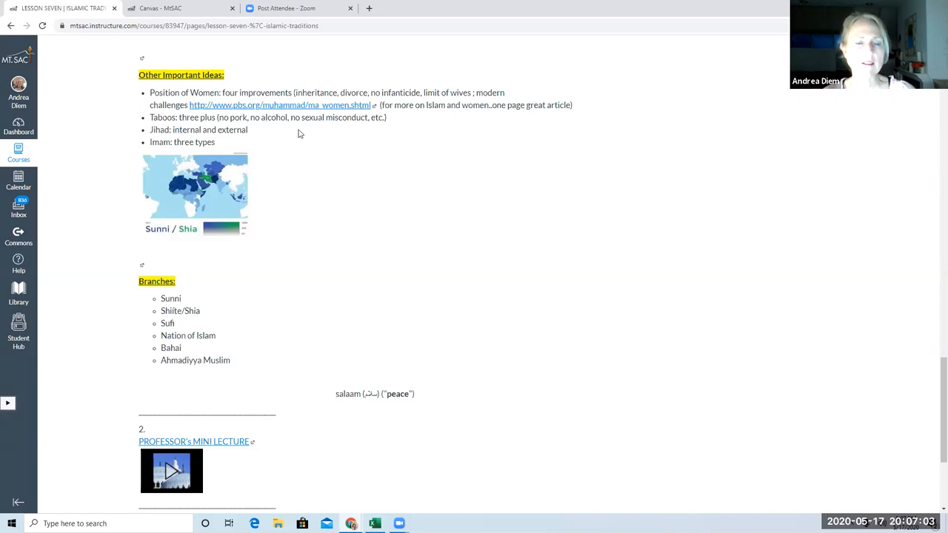
{"action": "mouse_move", "coordinate": [306, 133]}
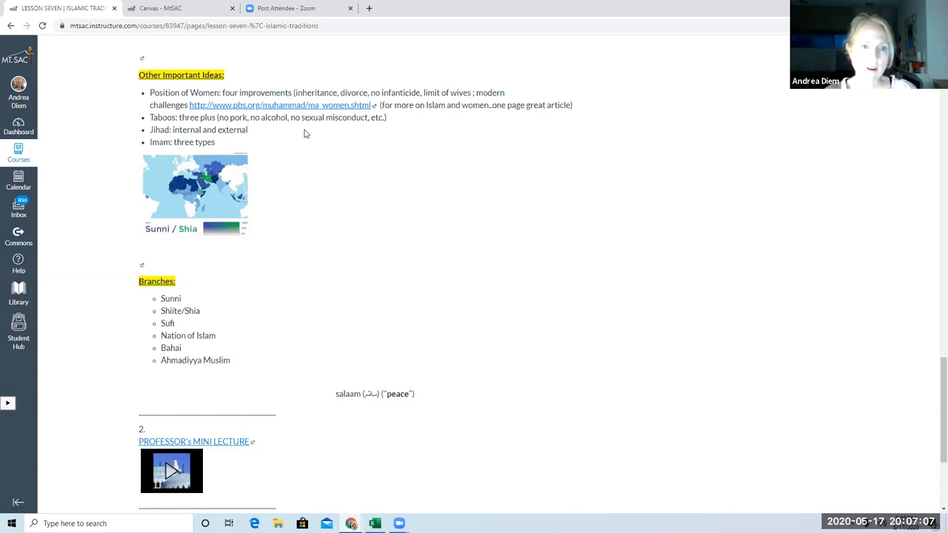
{"action": "mouse_move", "coordinate": [289, 122]}
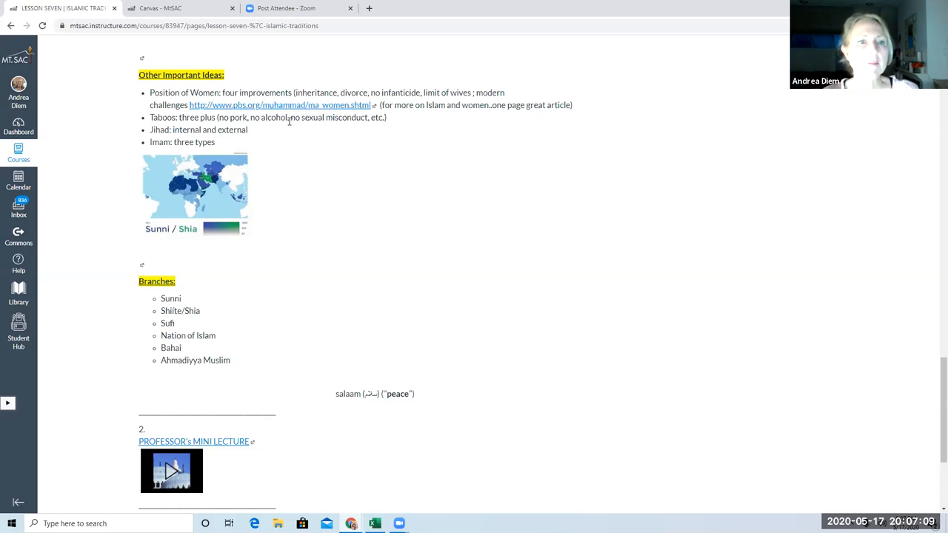
{"action": "mouse_move", "coordinate": [323, 134]}
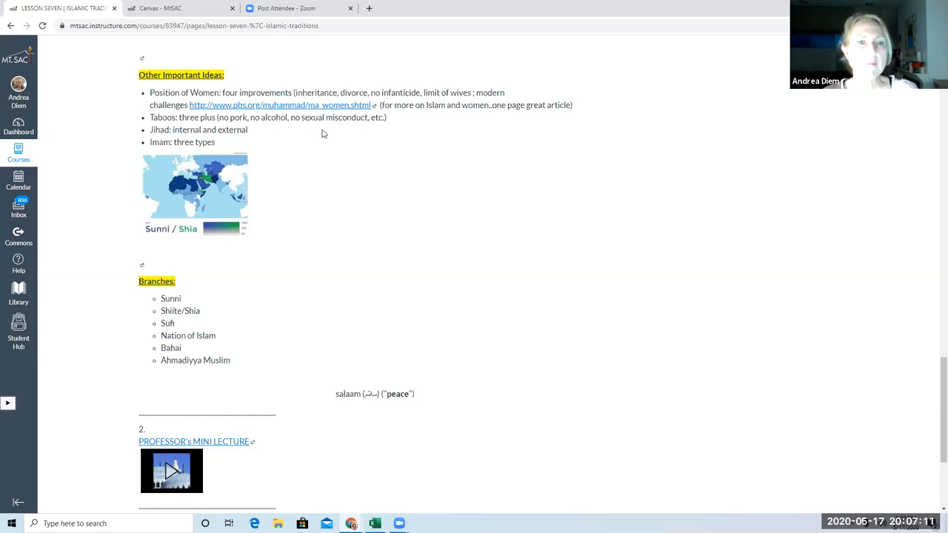
{"action": "mouse_move", "coordinate": [317, 130]}
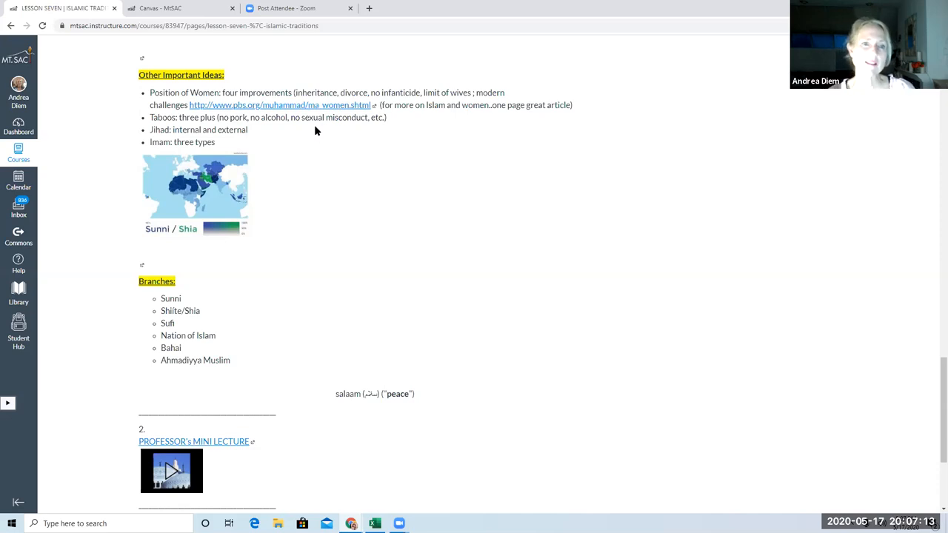
{"action": "mouse_move", "coordinate": [338, 132]}
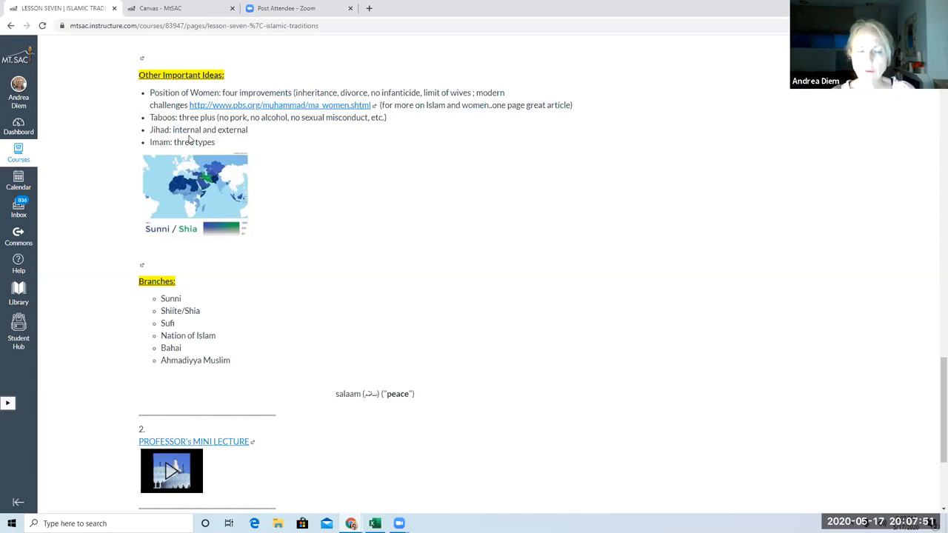
{"action": "mouse_move", "coordinate": [231, 139]}
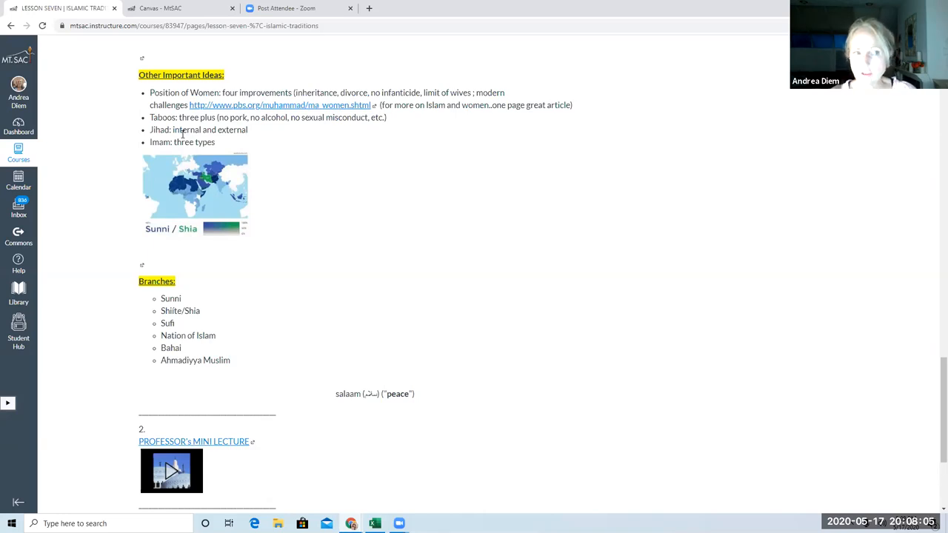
{"action": "mouse_move", "coordinate": [229, 141]}
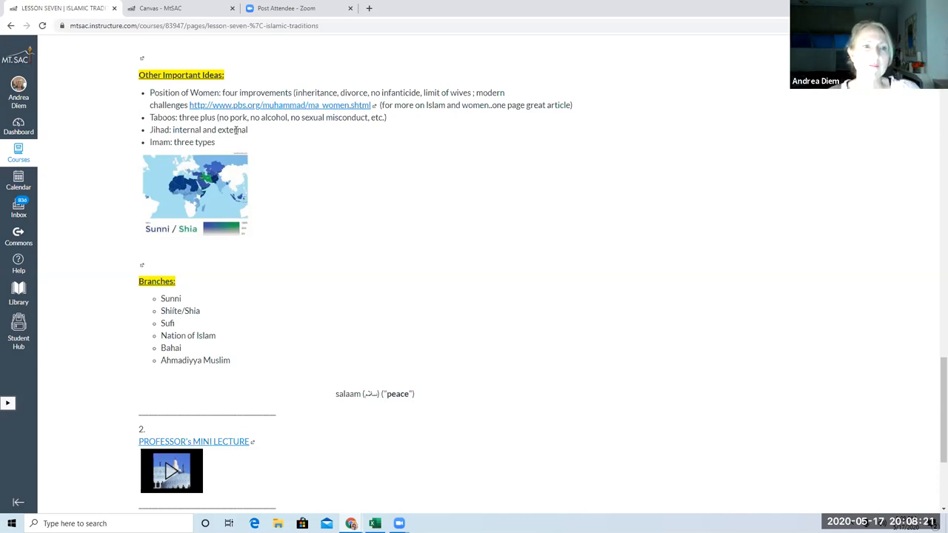
{"action": "mouse_move", "coordinate": [230, 139]}
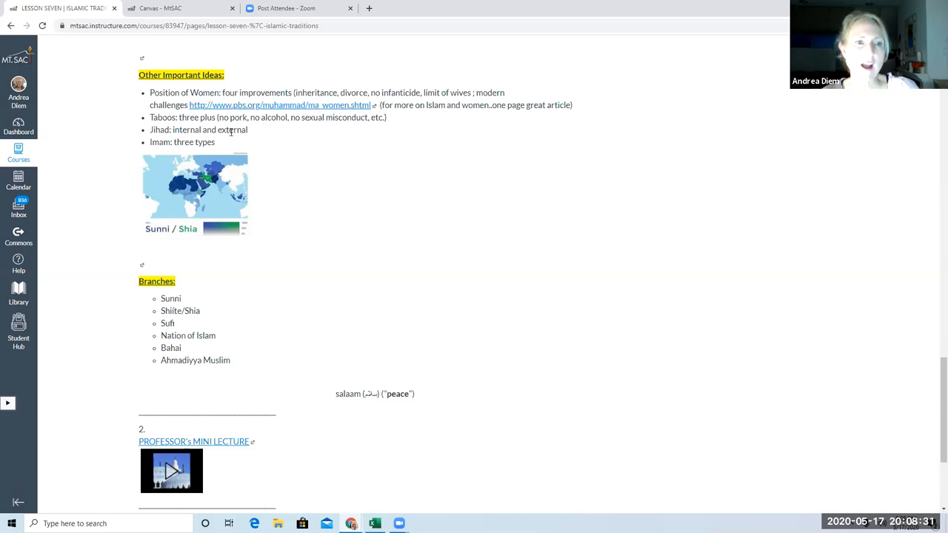
{"action": "mouse_move", "coordinate": [187, 153]}
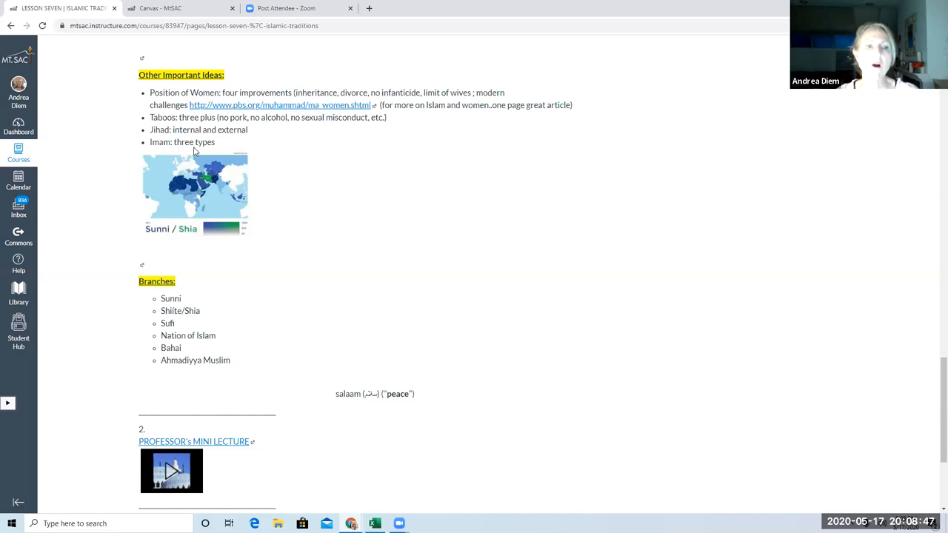
{"action": "scroll", "scroll_direction": "down", "scroll_amount": 3}
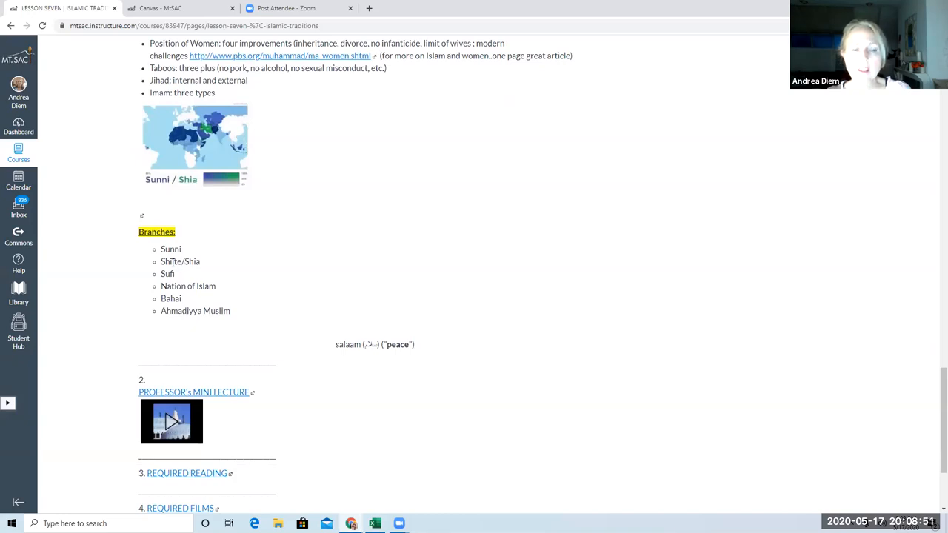
{"action": "mouse_move", "coordinate": [161, 323]}
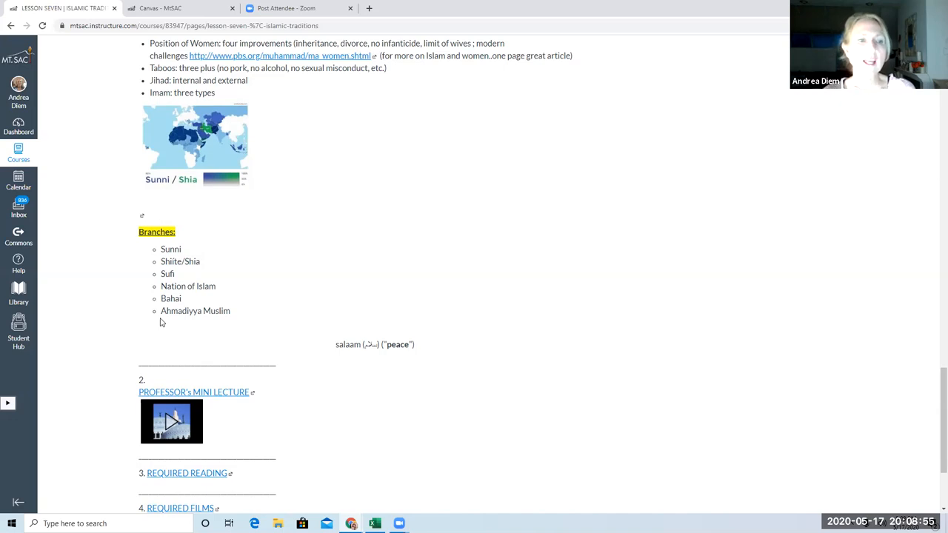
{"action": "mouse_move", "coordinate": [149, 274]}
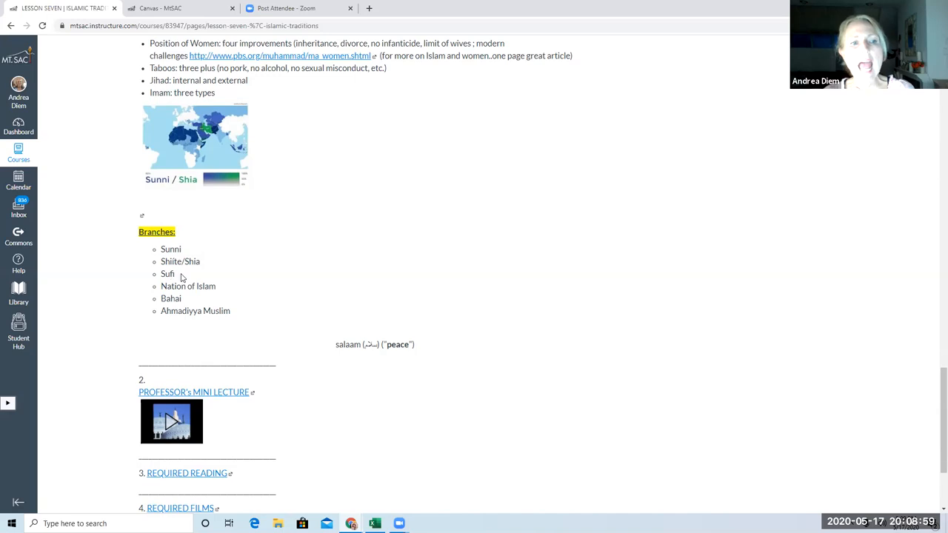
{"action": "mouse_move", "coordinate": [187, 277]}
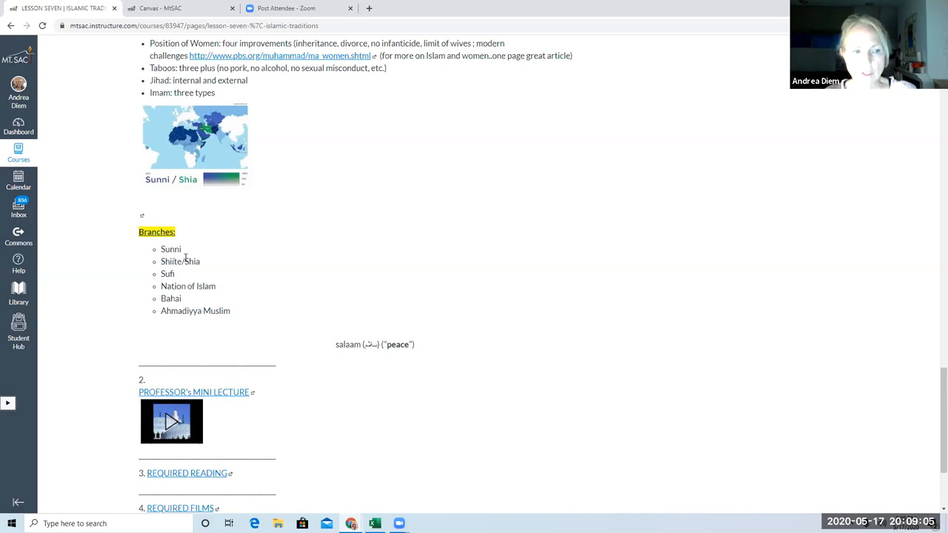
{"action": "mouse_move", "coordinate": [178, 276]}
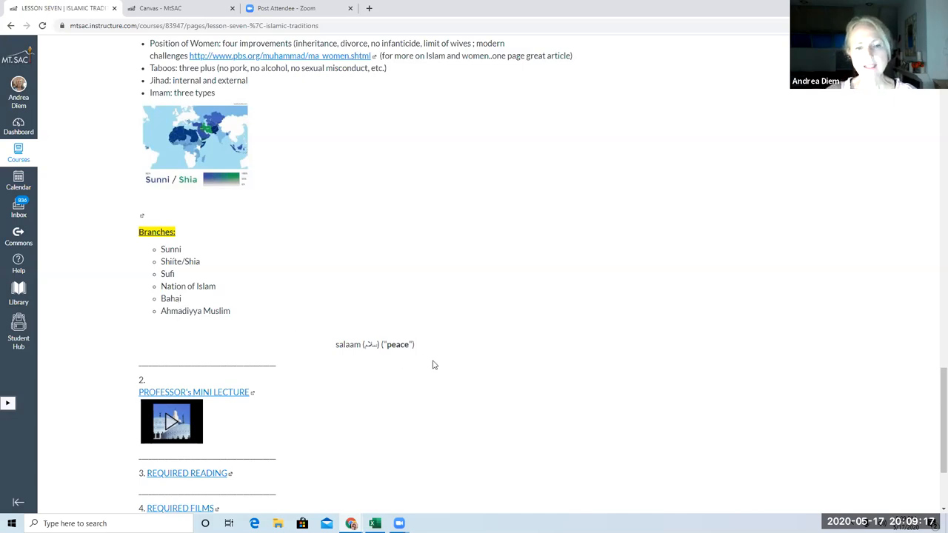
{"action": "mouse_move", "coordinate": [436, 346]}
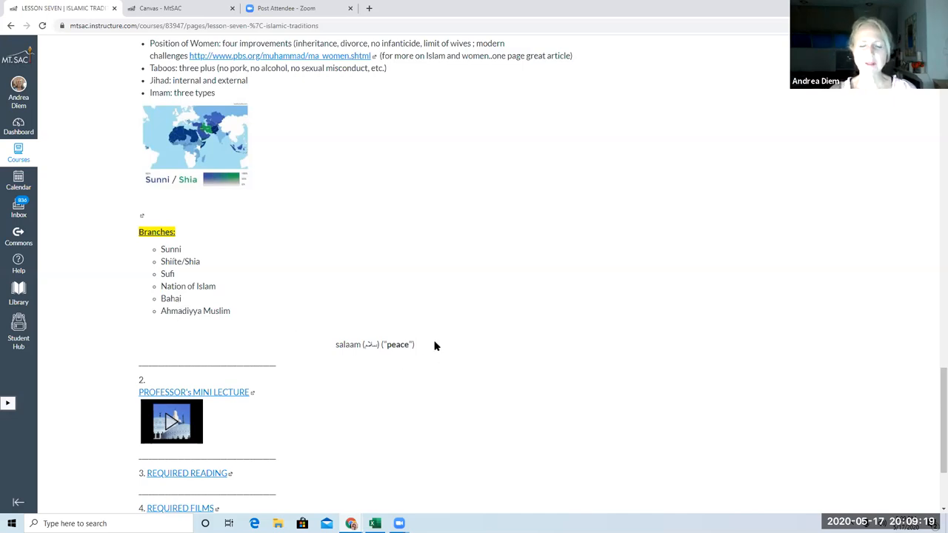